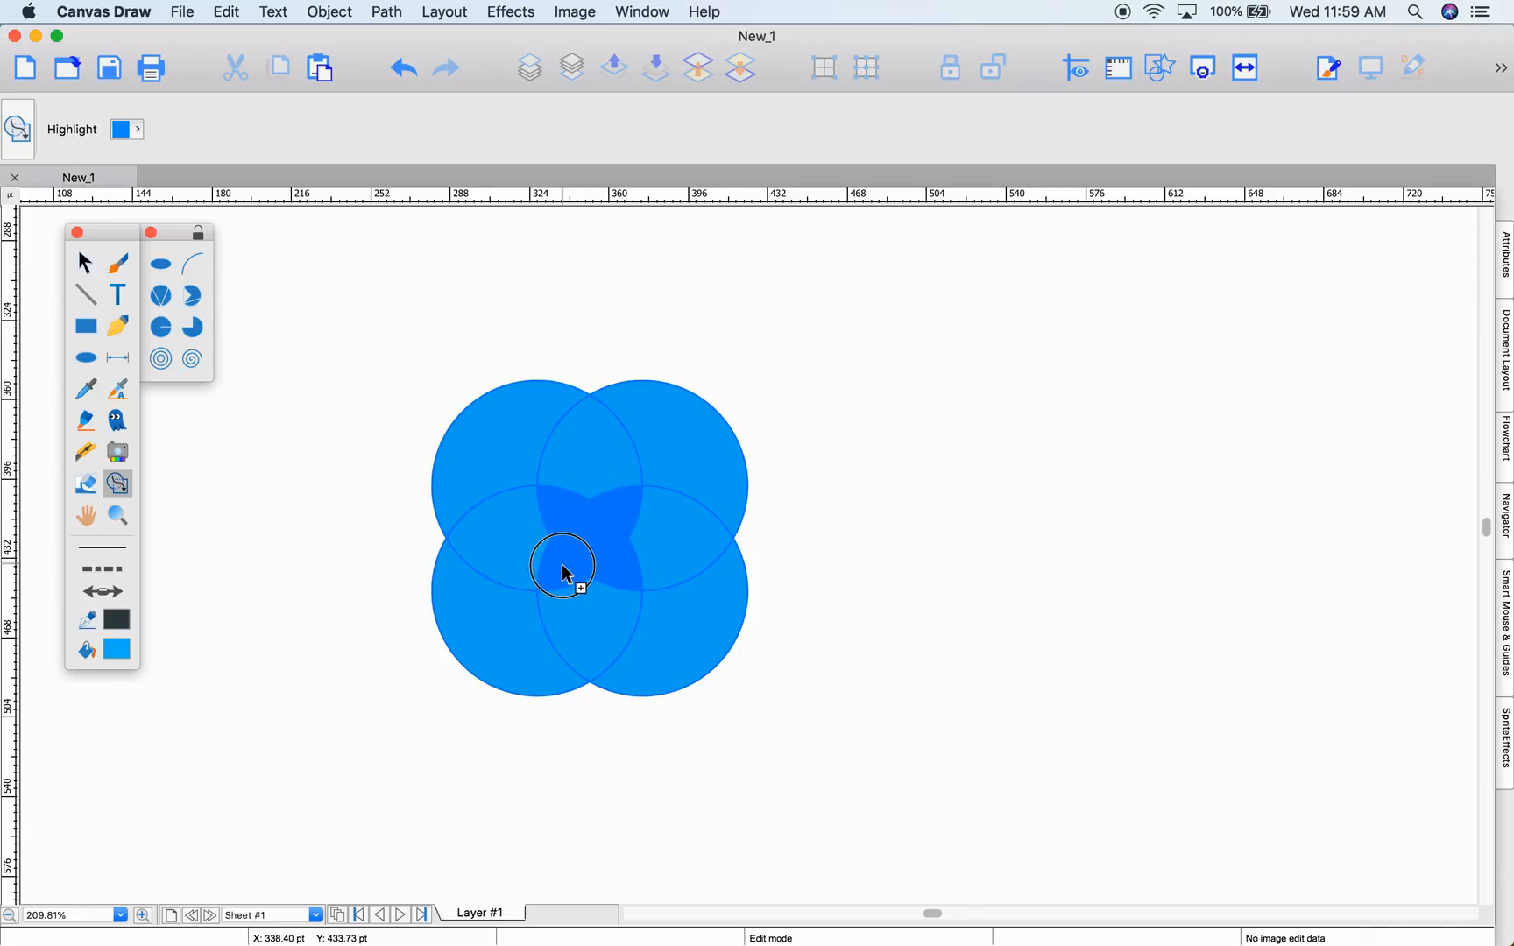
pyautogui.moveTo(606, 531)
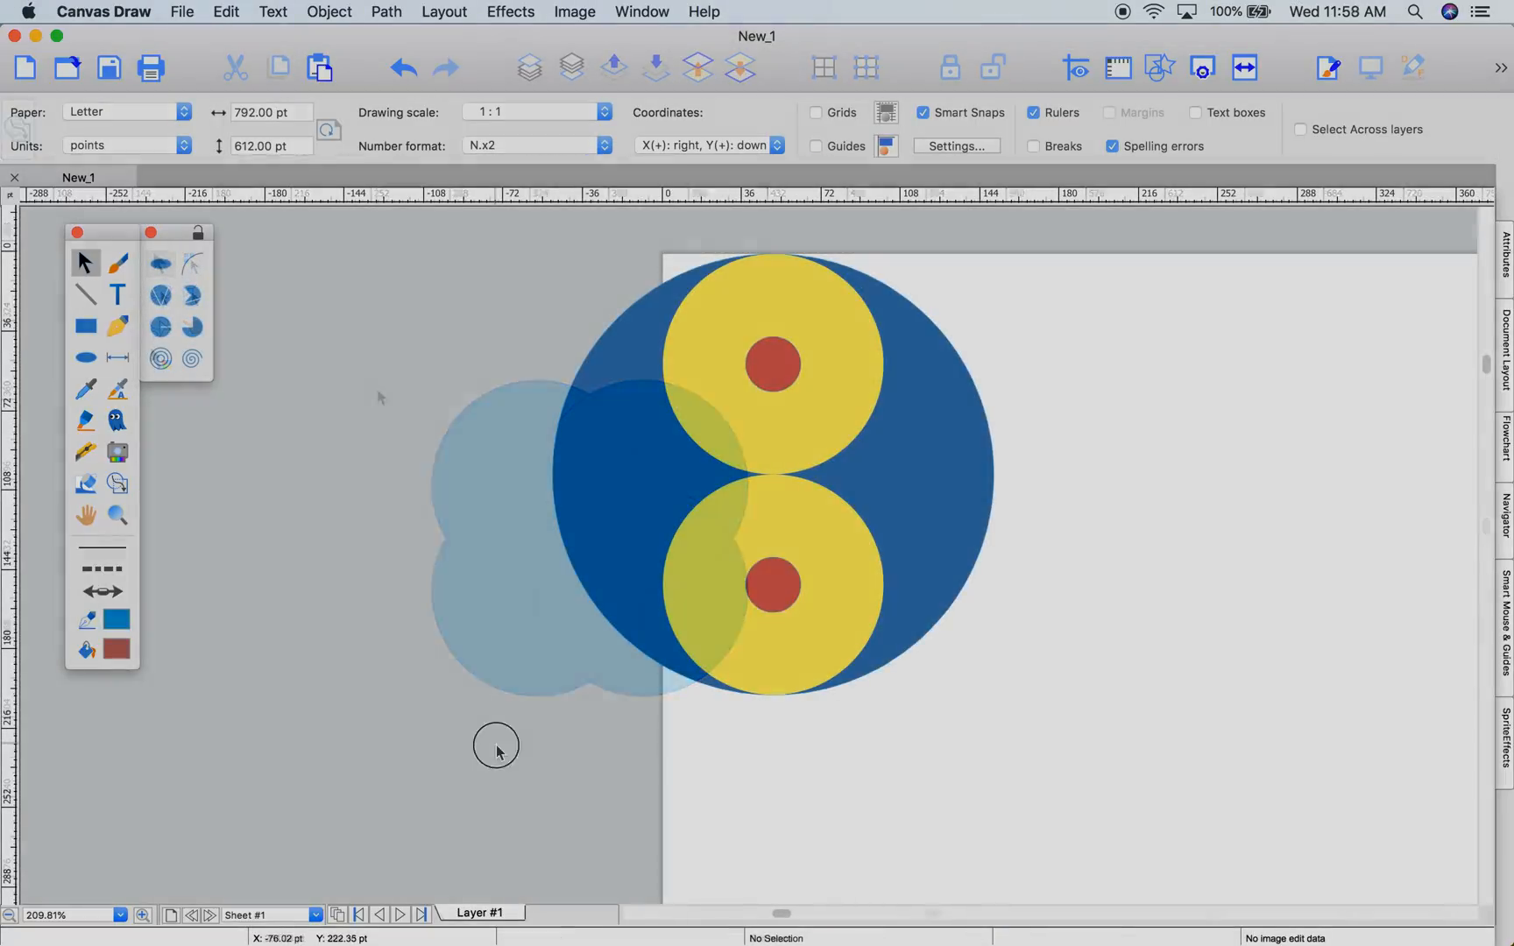
# Step: Merge an overlapping circle region with the Visual Combine tool
pyautogui.click(118, 483)
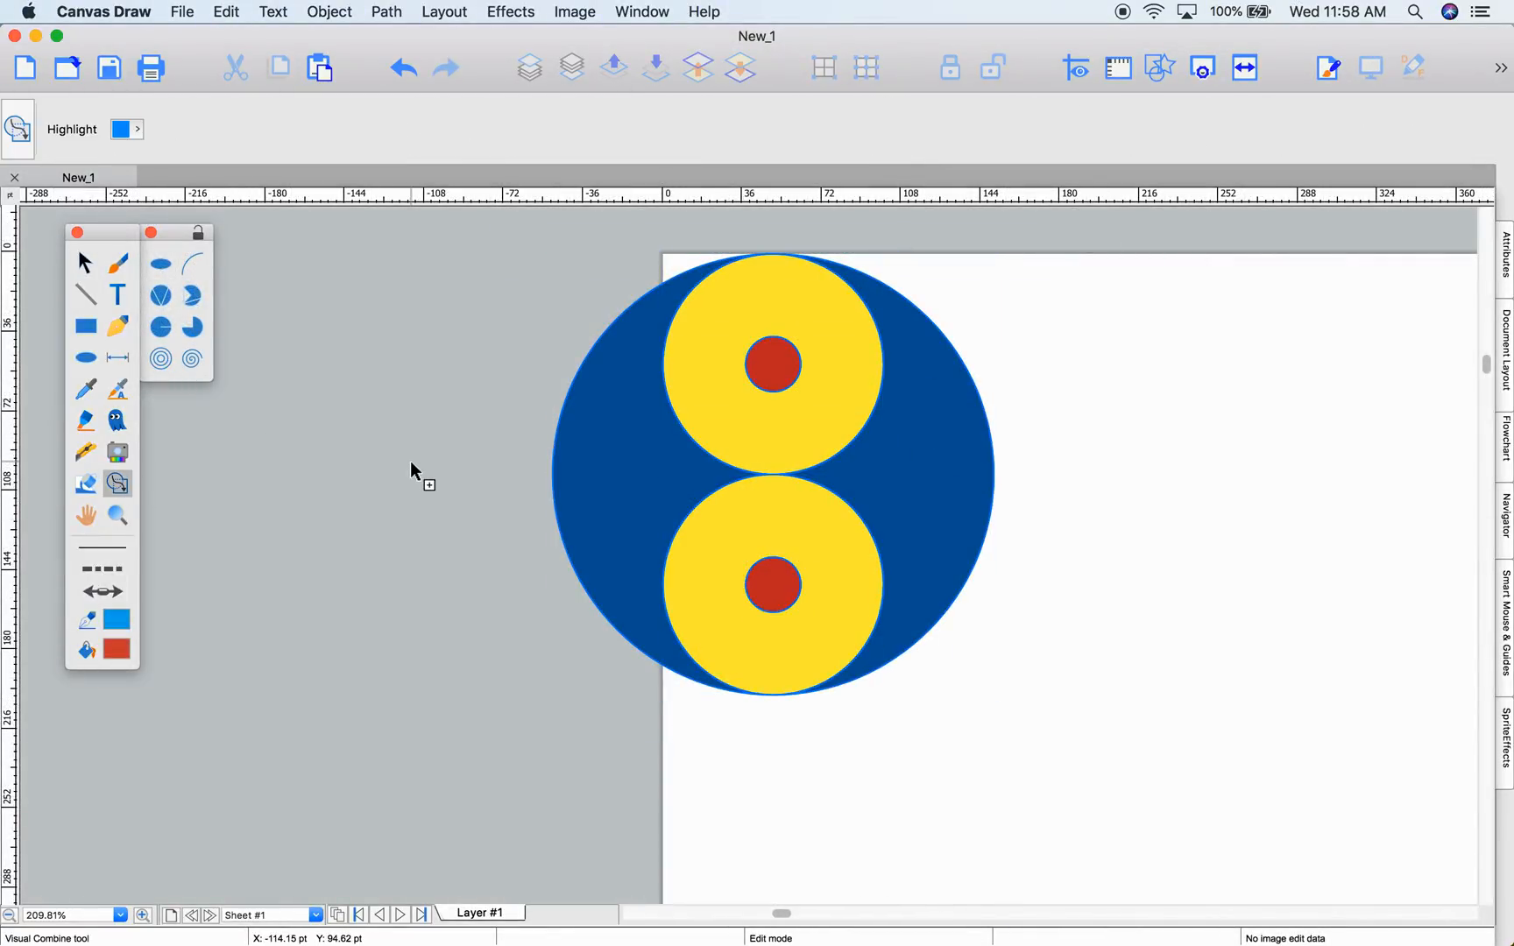
pyautogui.click(781, 508)
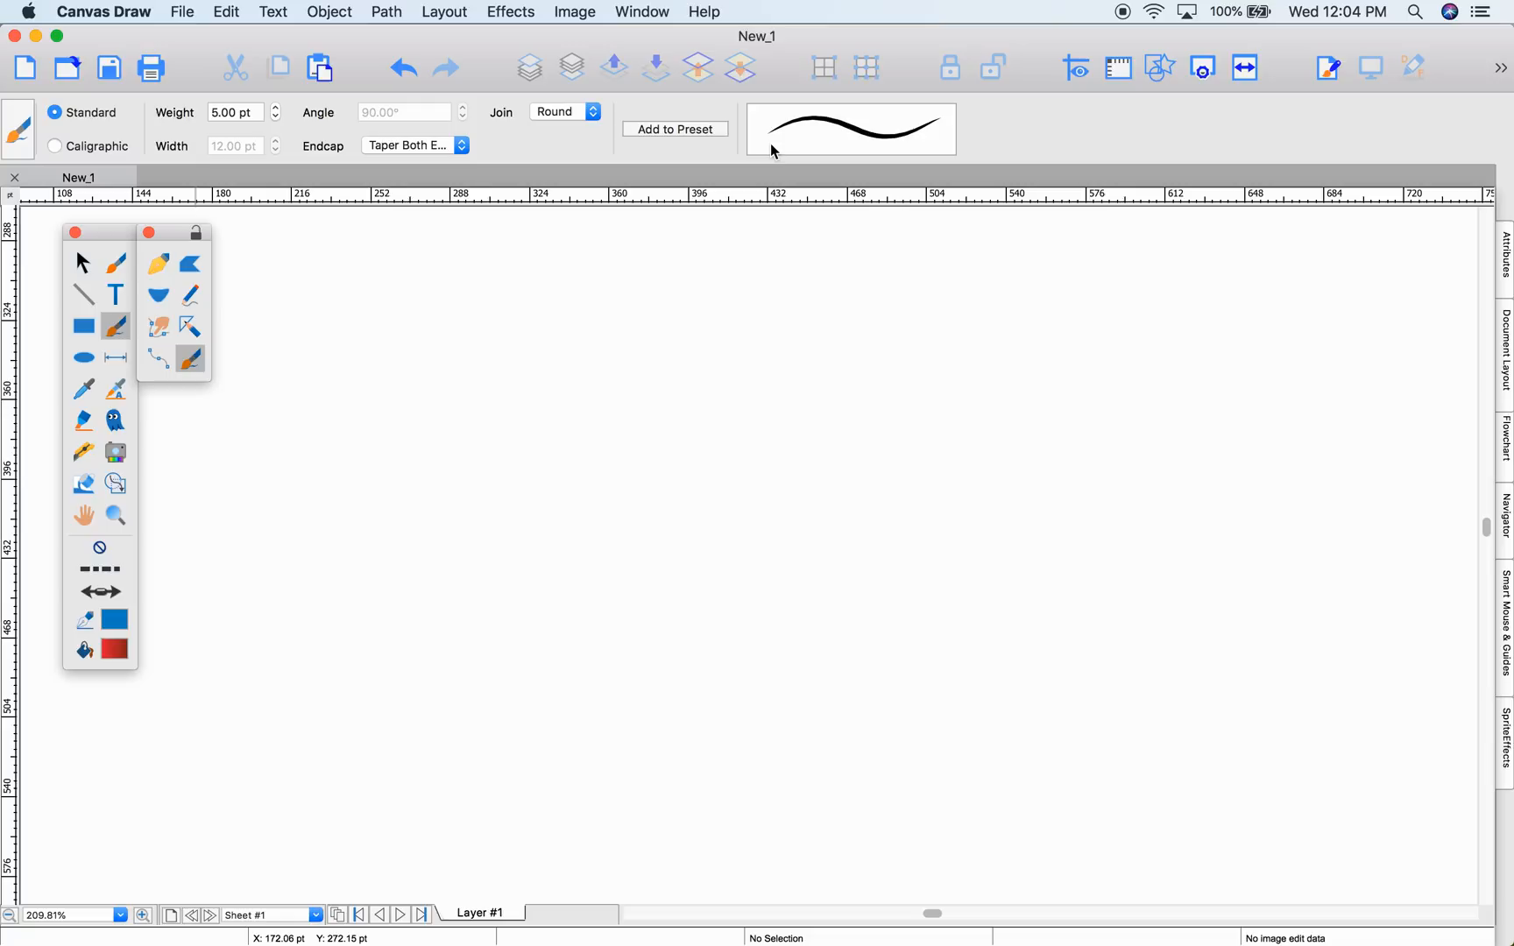
pyautogui.moveTo(704, 158)
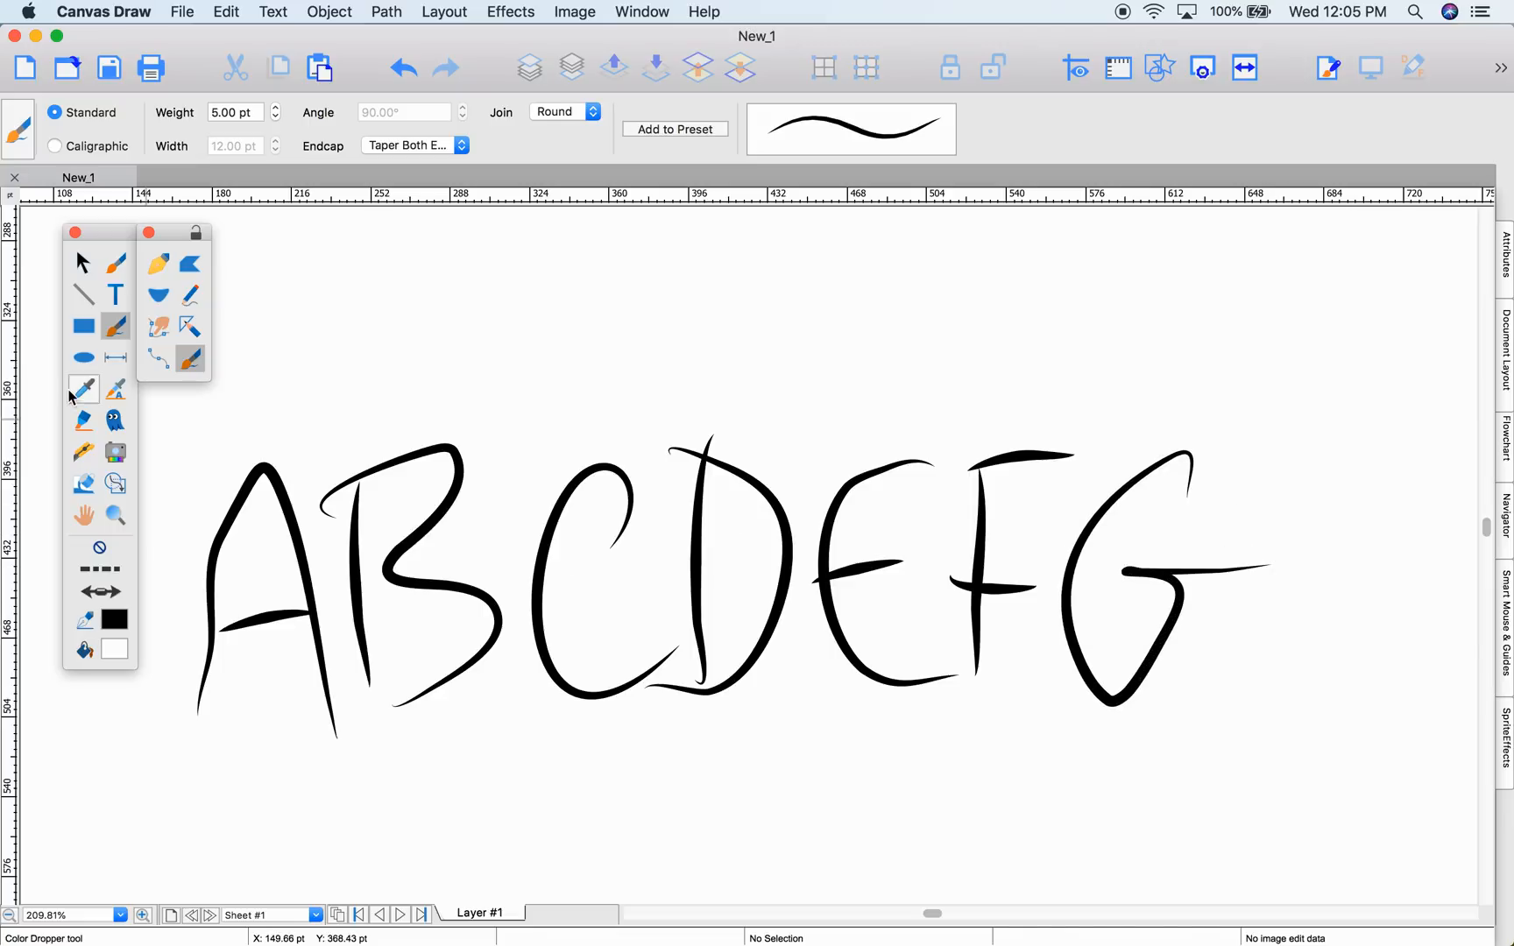
# Step: Bring up the Annotation tools document with the food photo
pyautogui.click(82, 262)
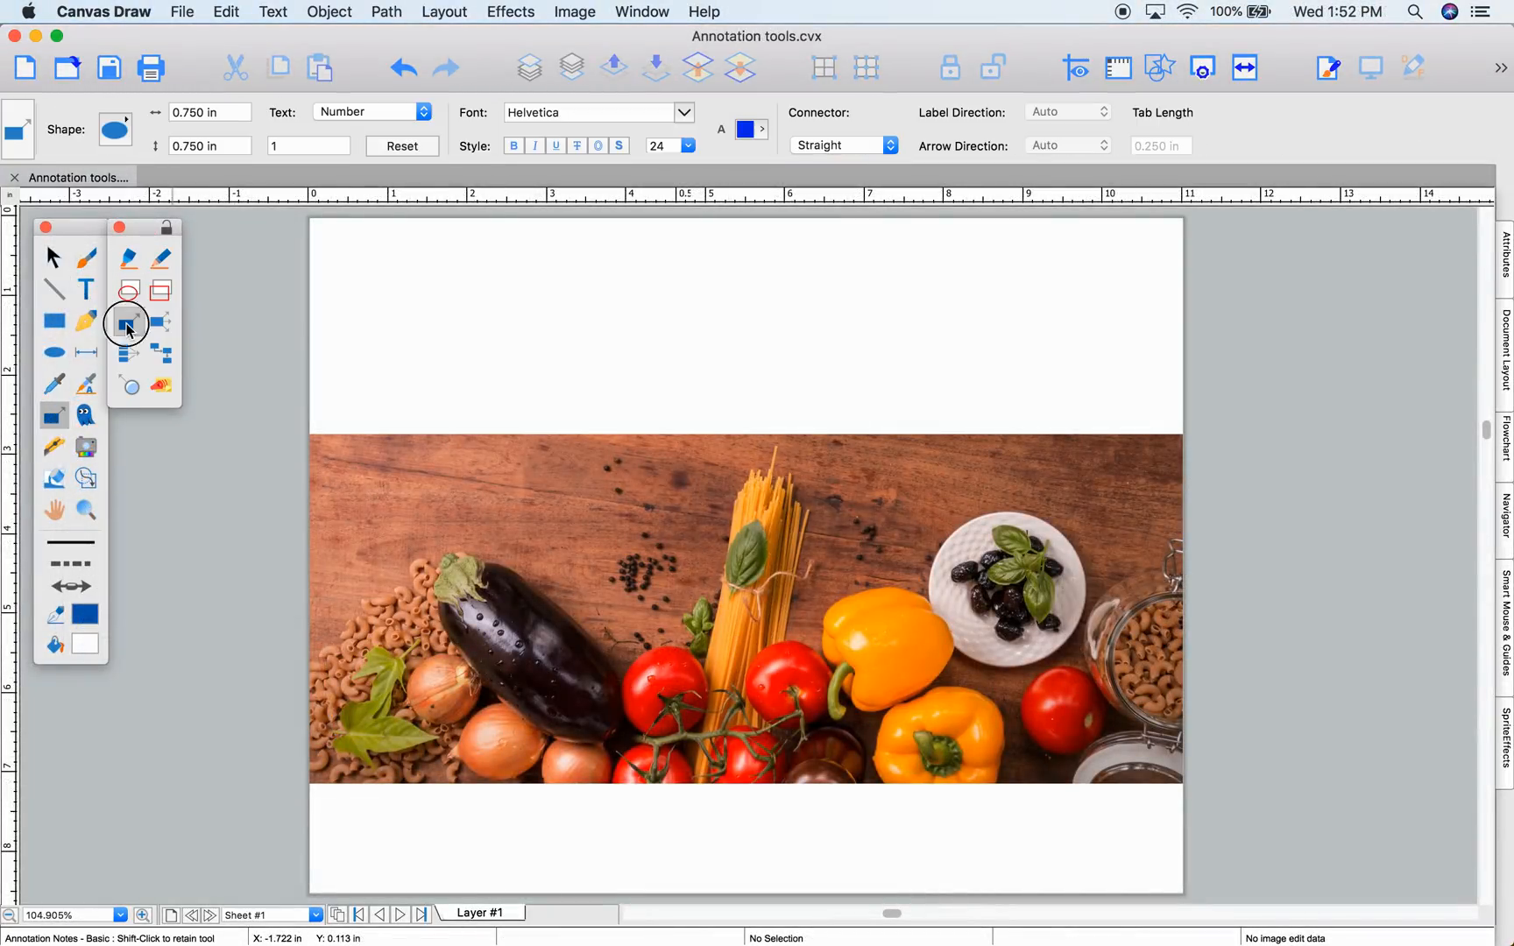
# Step: Choose the basic Annotation Notes tool for labelling the food photo
pyautogui.click(128, 320)
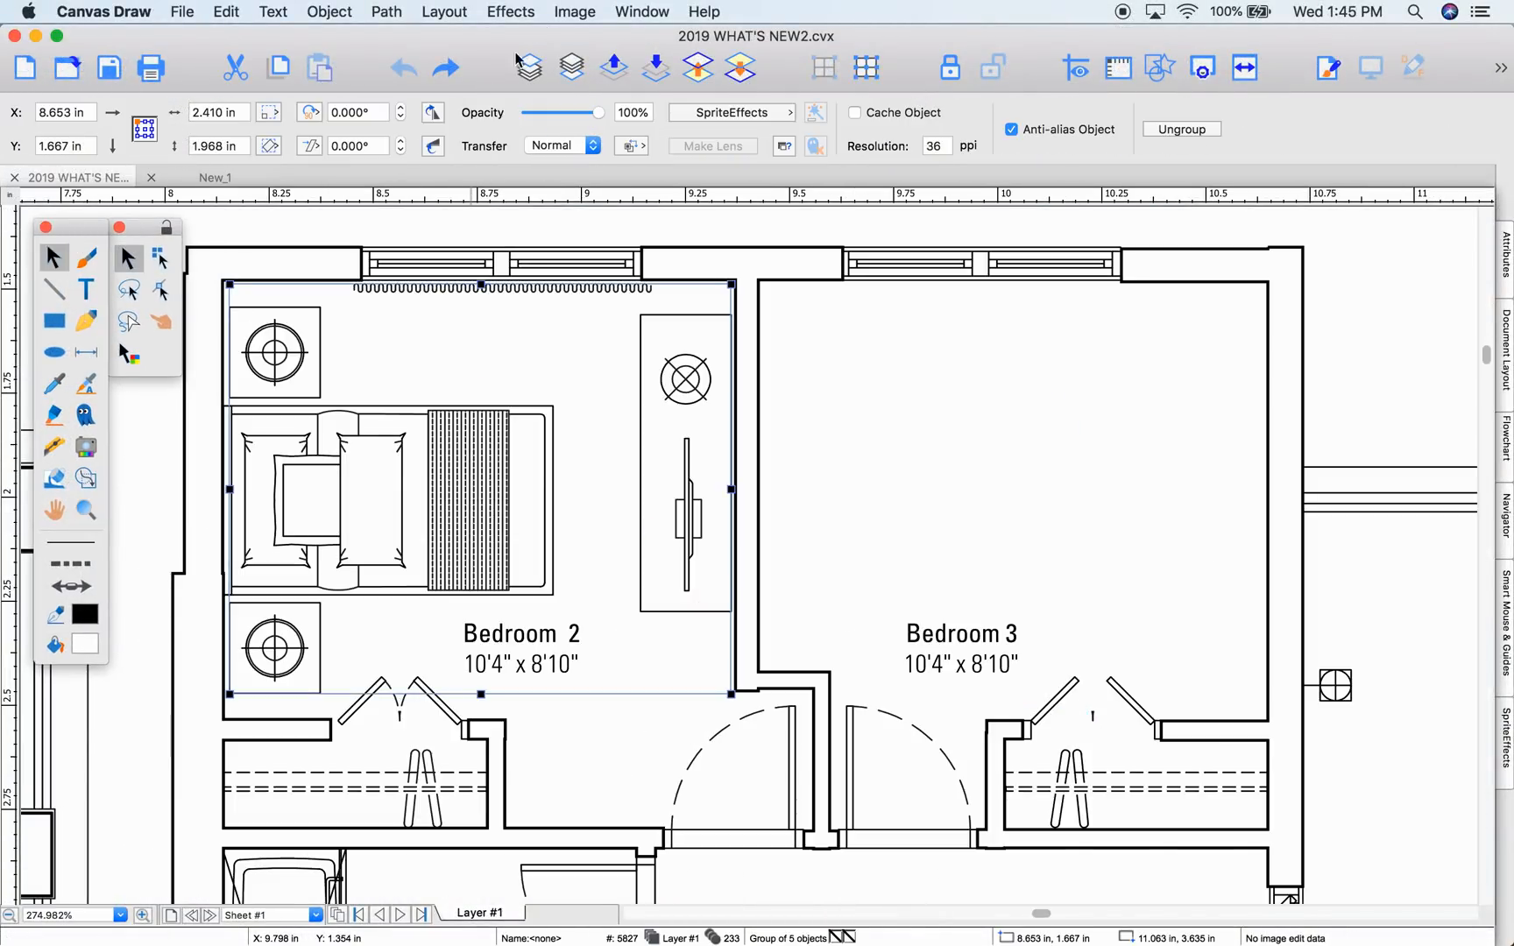
# Step: Mirror the Bedroom 2 furniture group across the wall into Bedroom 3
pyautogui.click(510, 10)
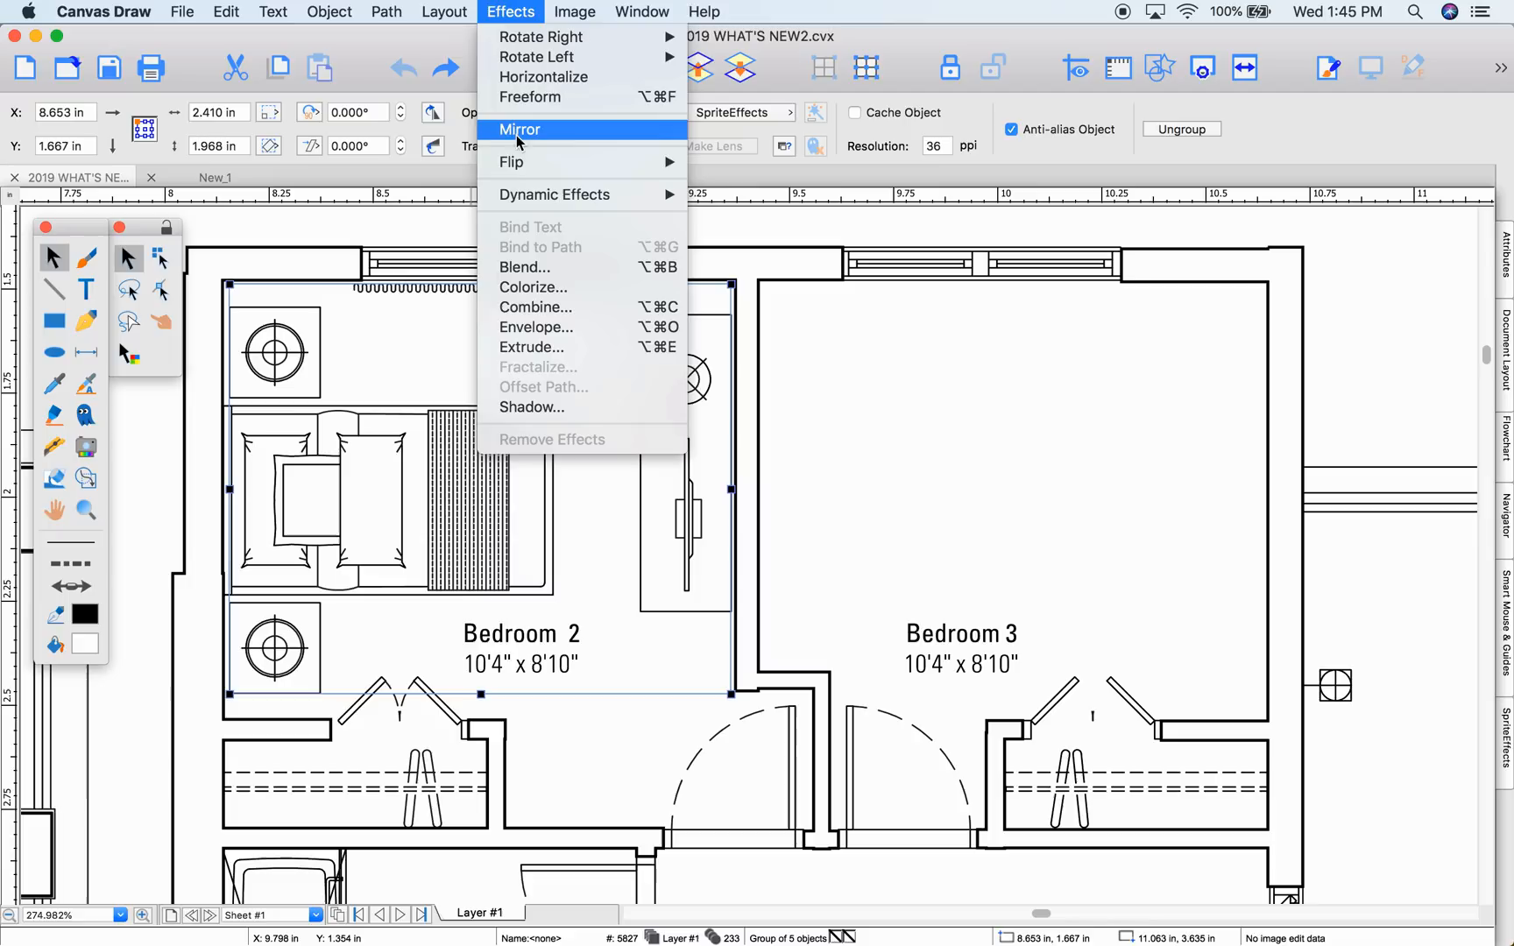
pyautogui.click(521, 128)
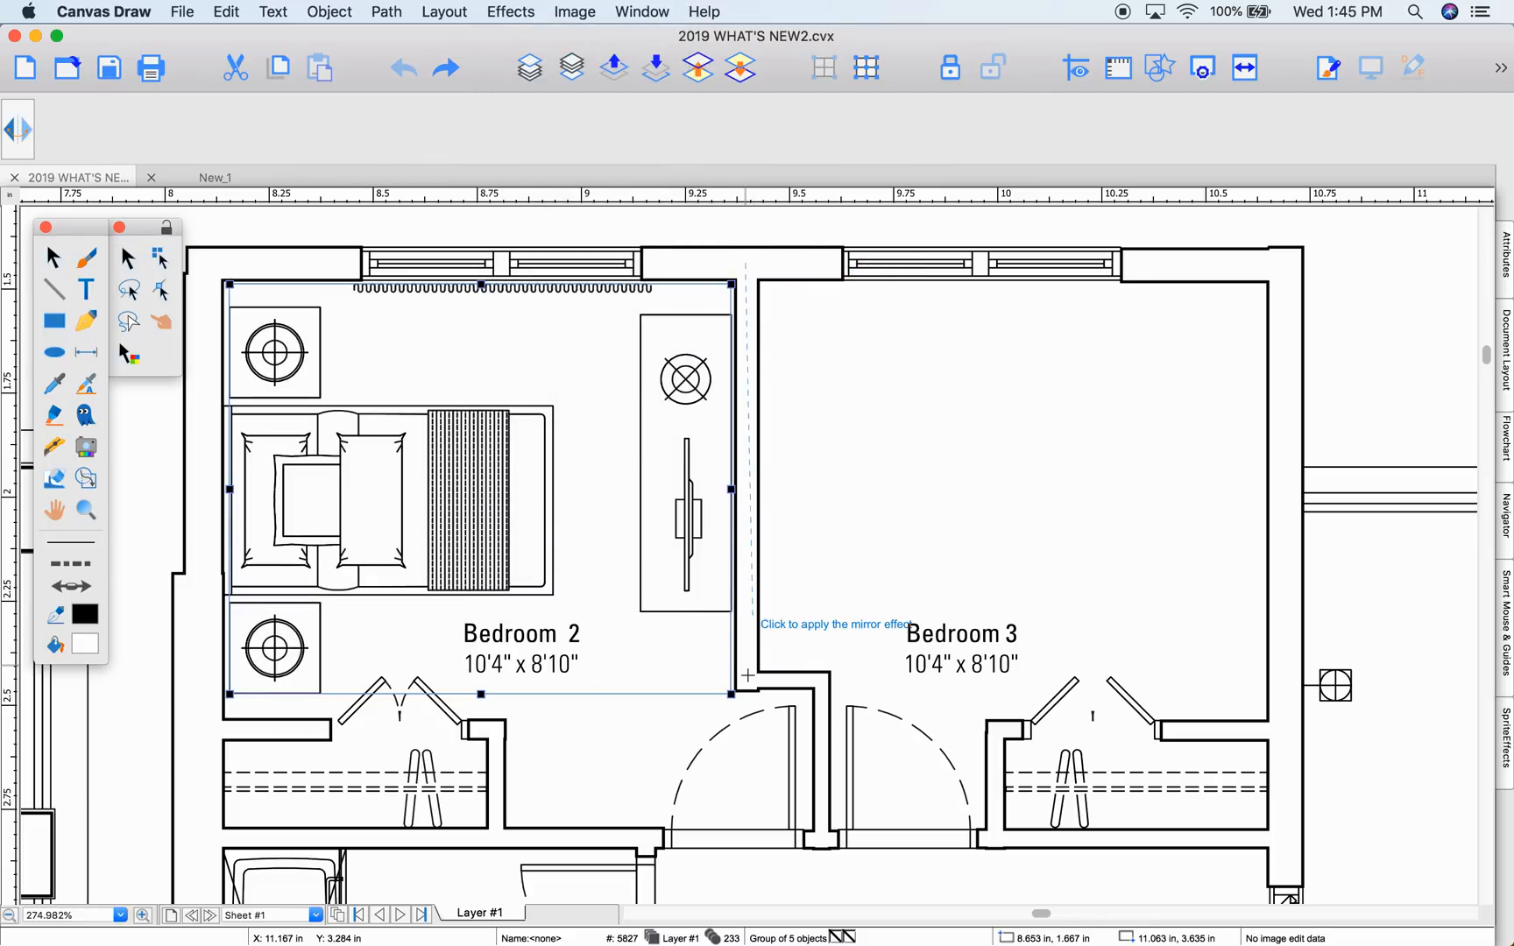
pyautogui.click(836, 624)
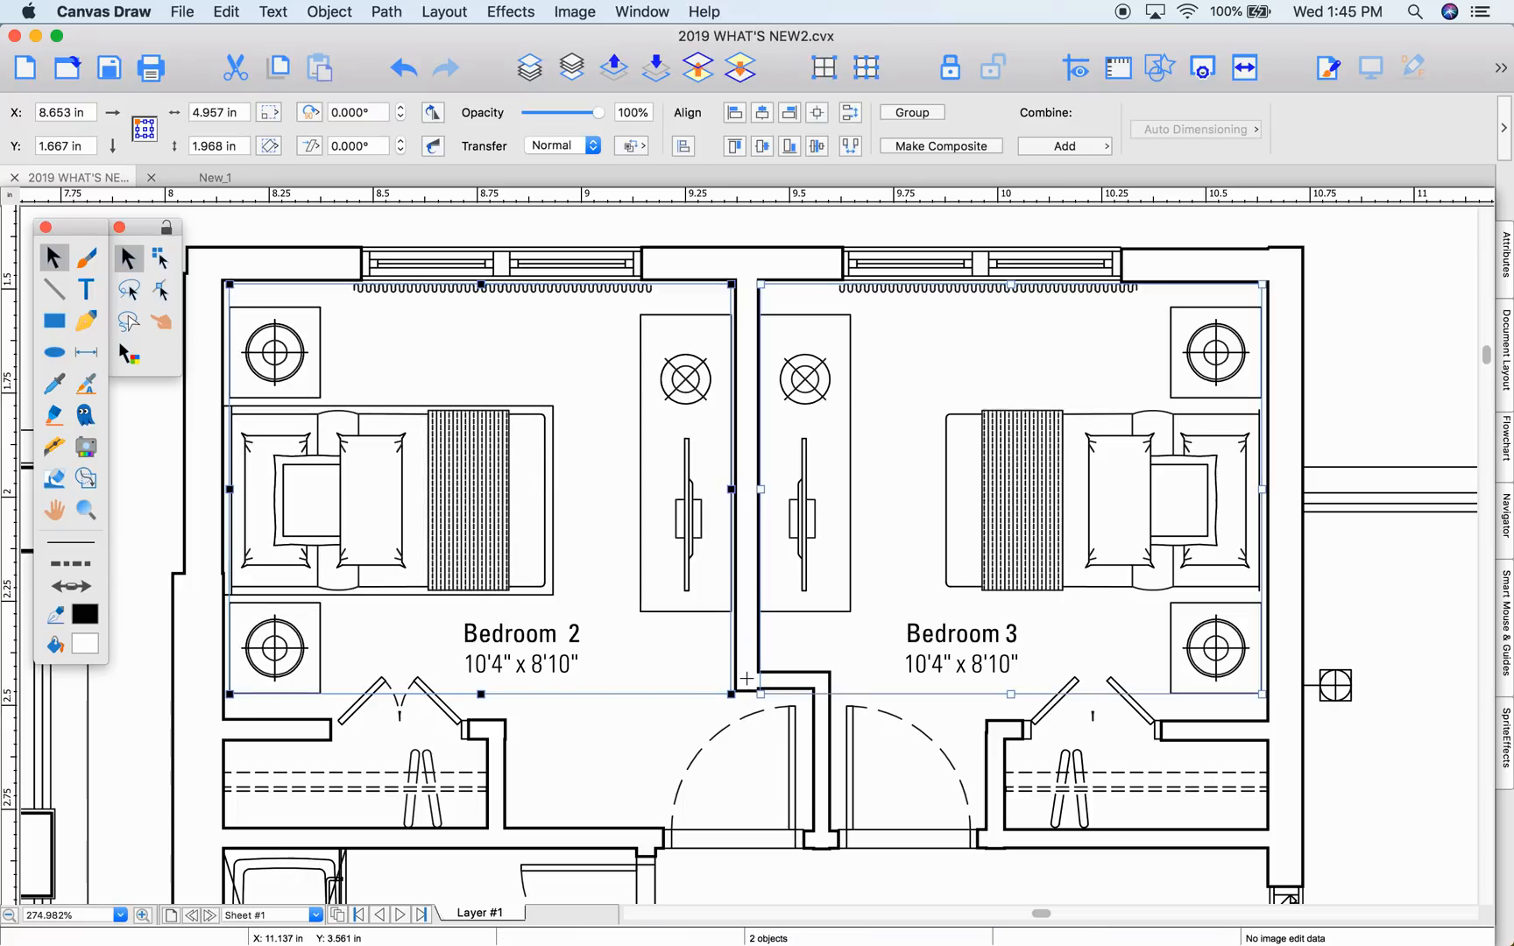
# Step: Mirror the sketch strokes again to build further copies
pyautogui.click(350, 177)
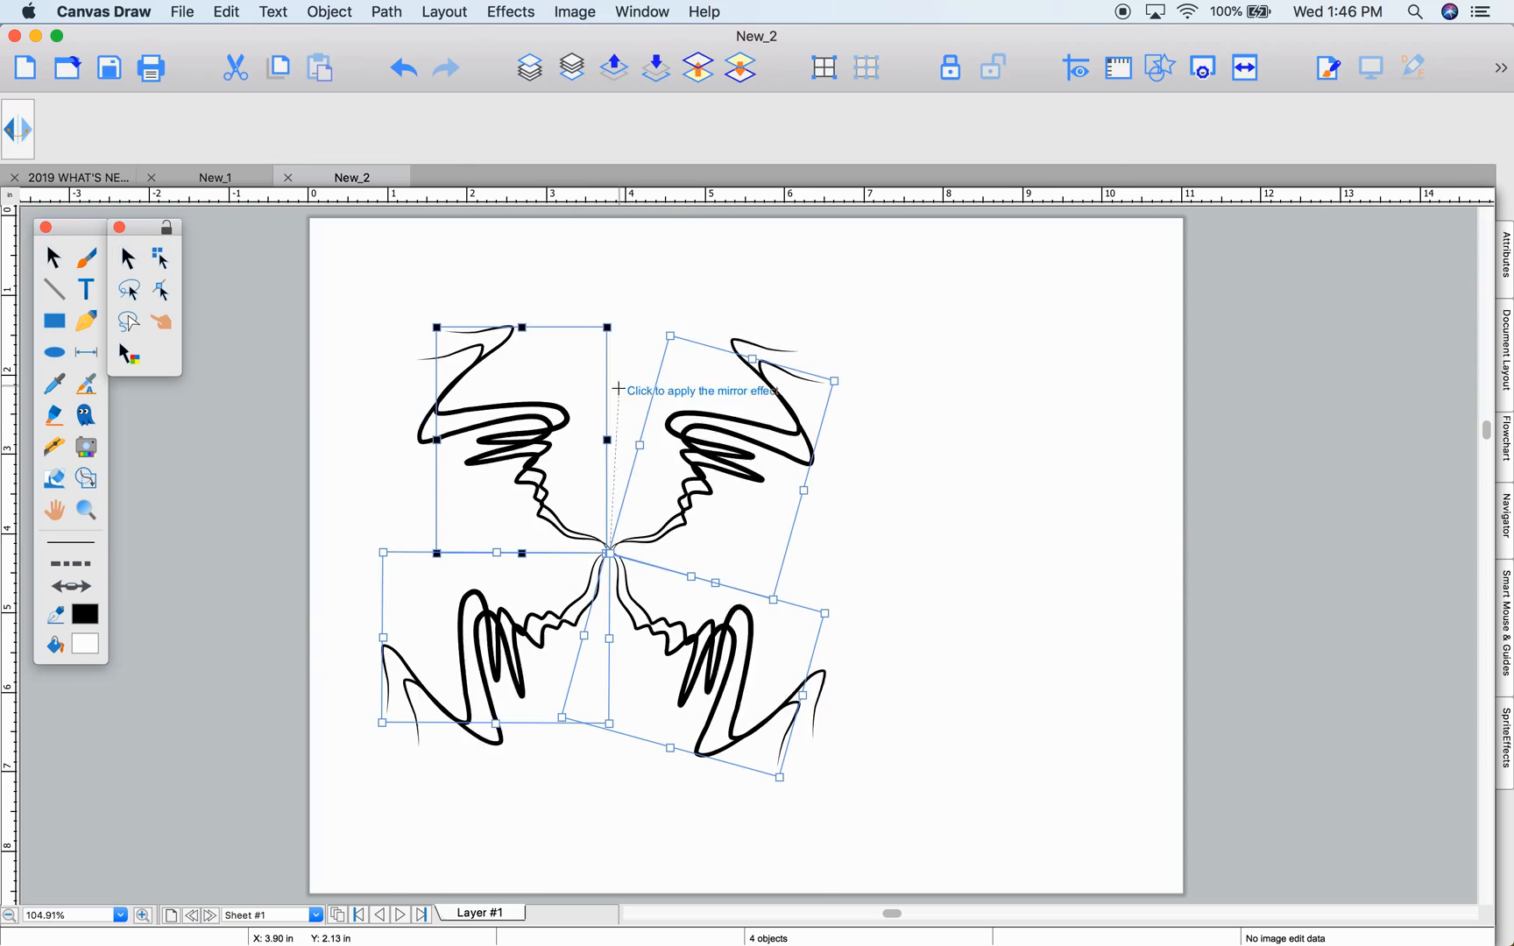
pyautogui.click(509, 11)
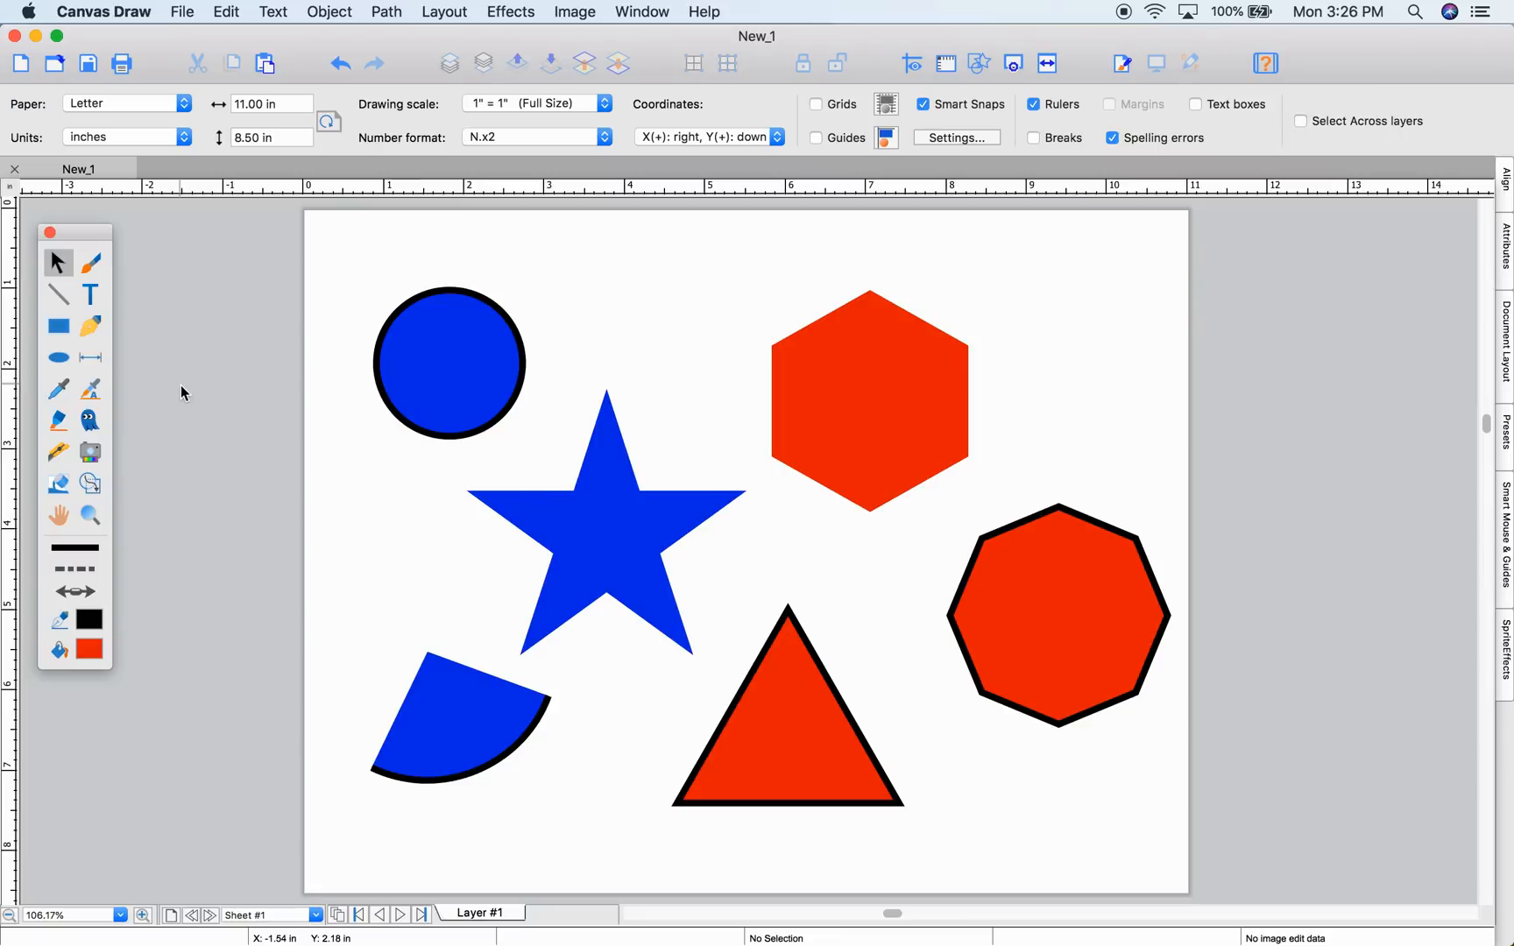
# Step: Select every shape sharing the red hexagon's fill with Select Same by Fill Ink
pyautogui.click(56, 261)
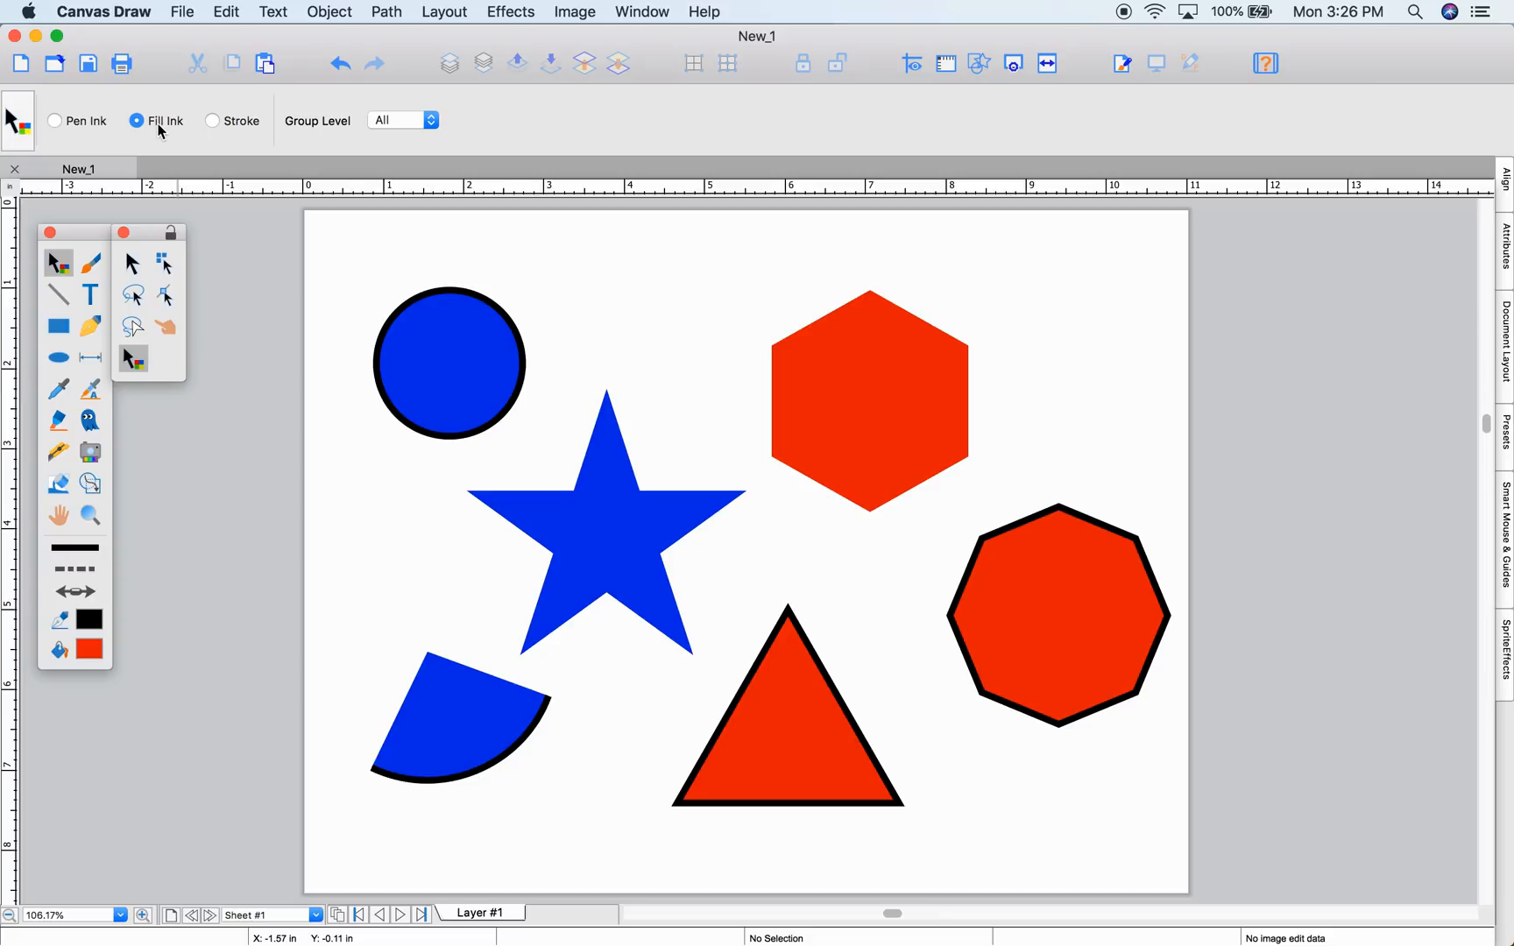
pyautogui.click(867, 415)
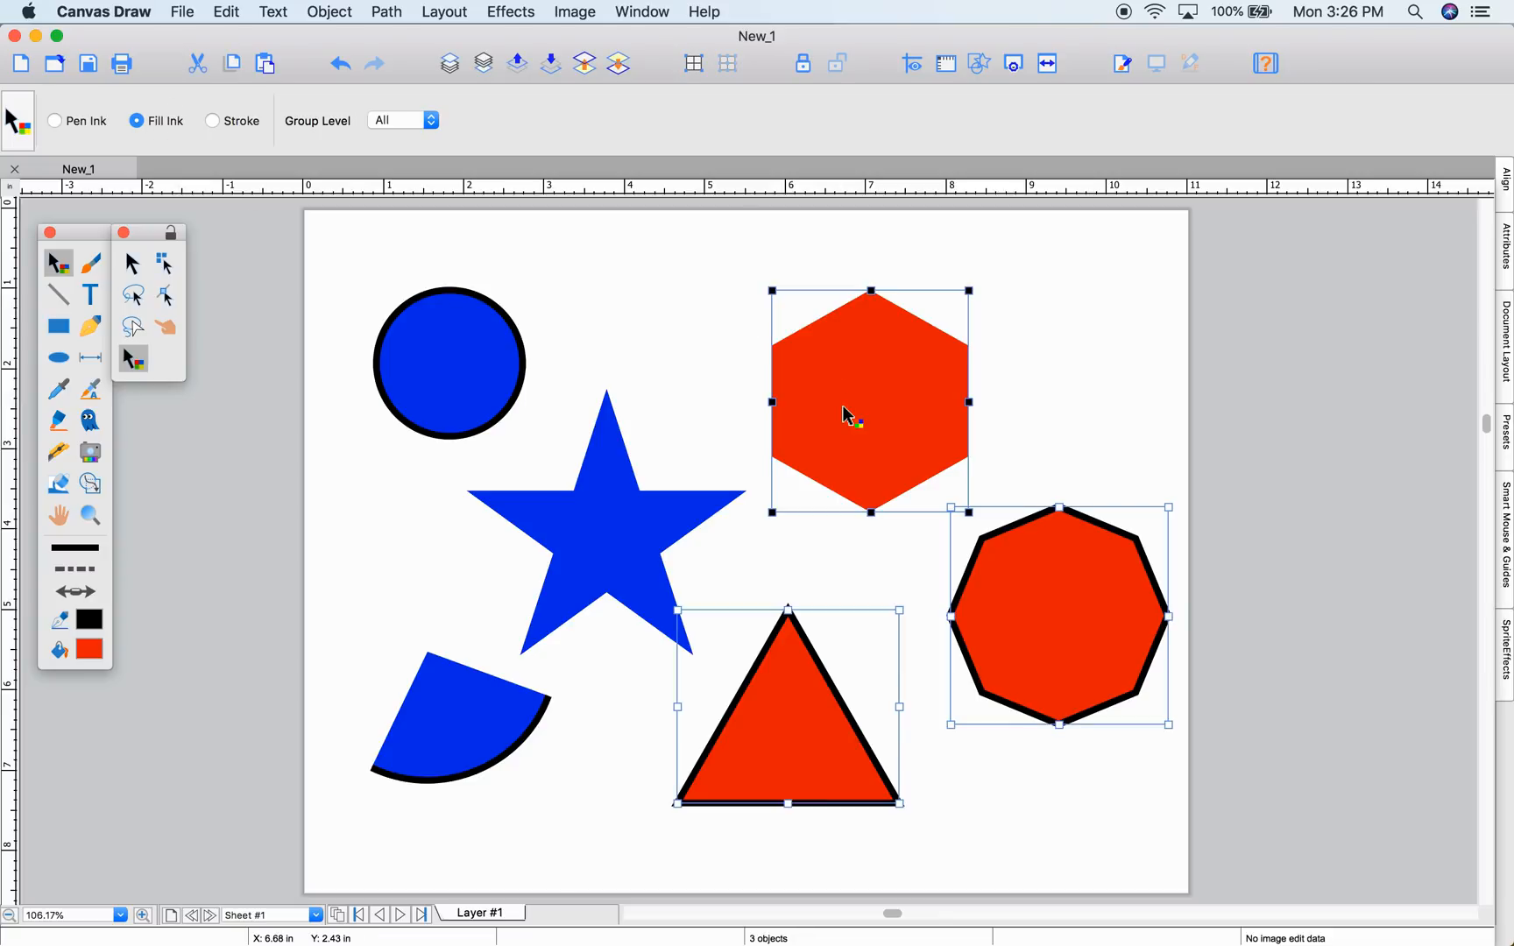
pyautogui.click(446, 362)
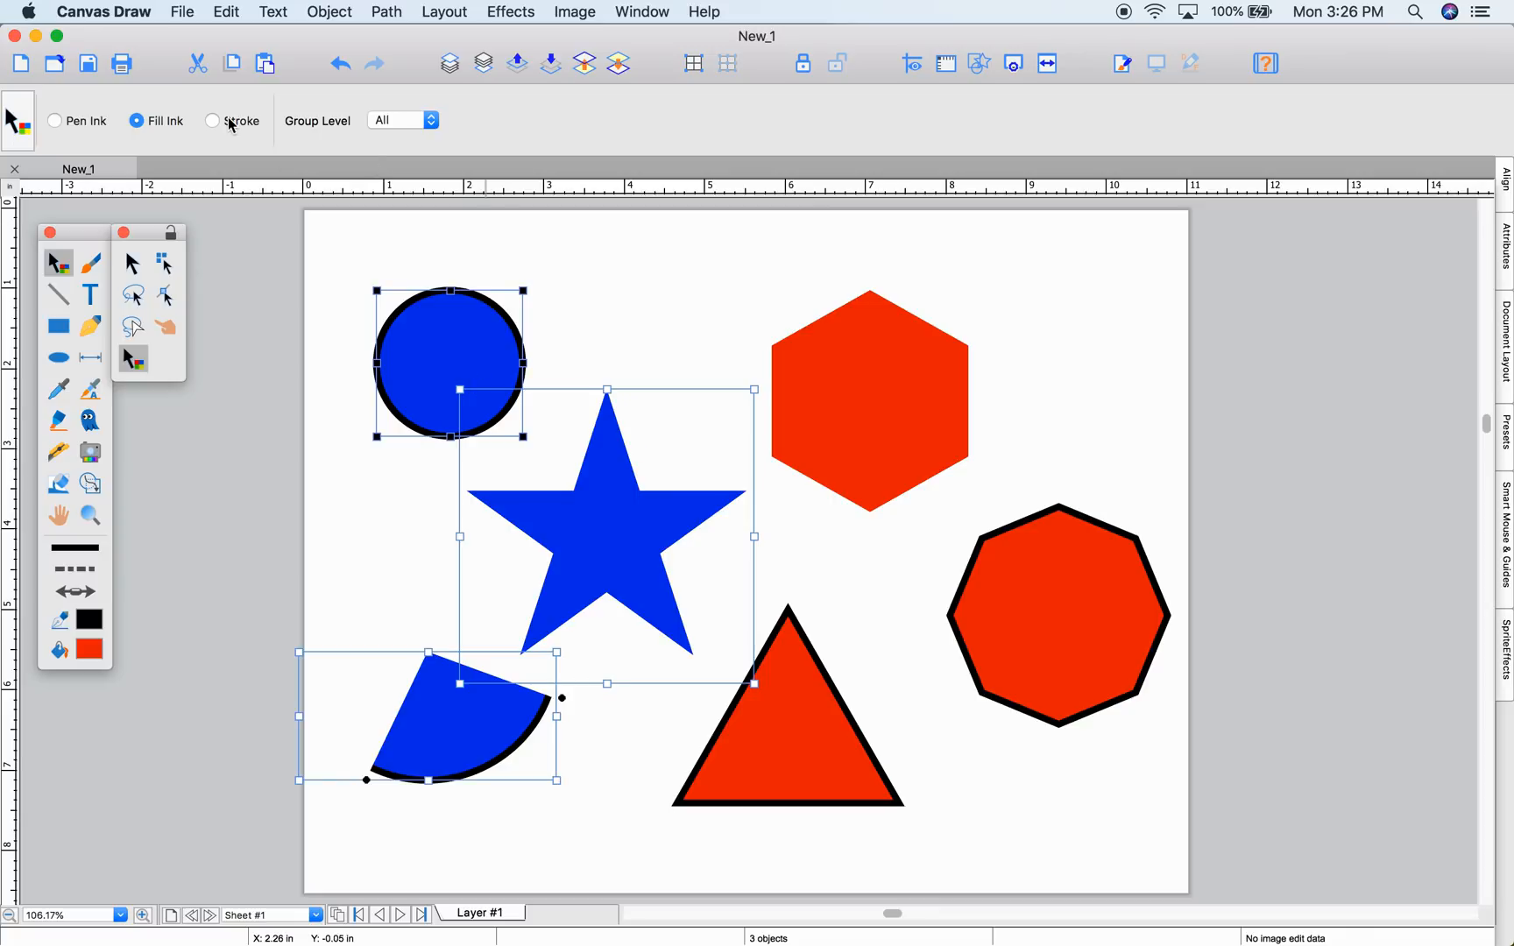
# Step: Select every shape matching the hexagon's outline with Select Same by Stroke
pyautogui.click(214, 121)
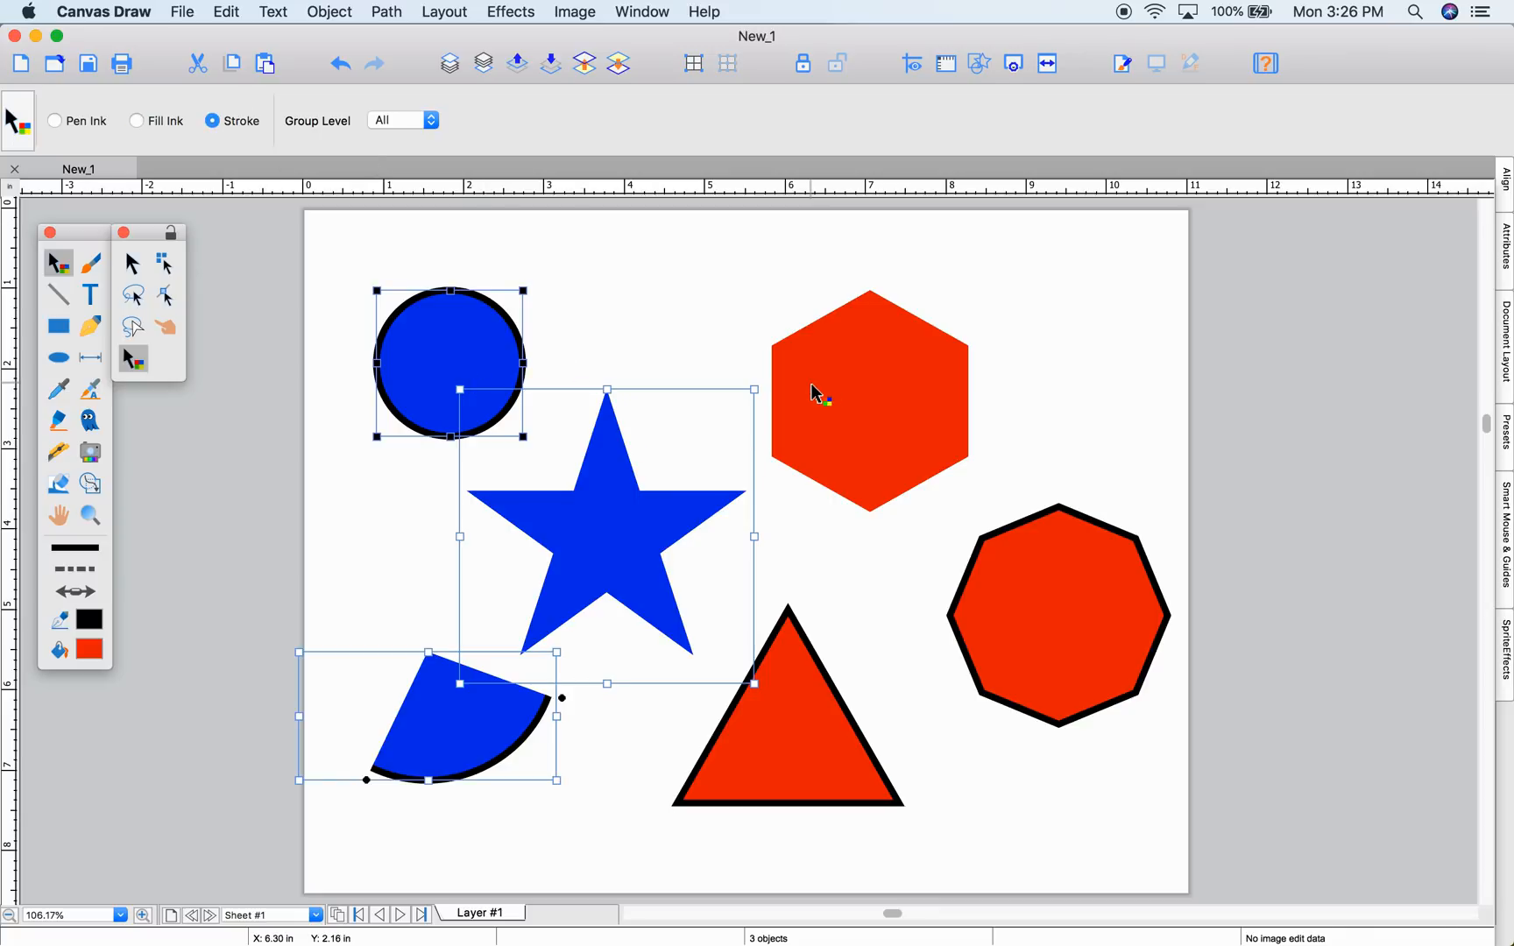
pyautogui.click(868, 396)
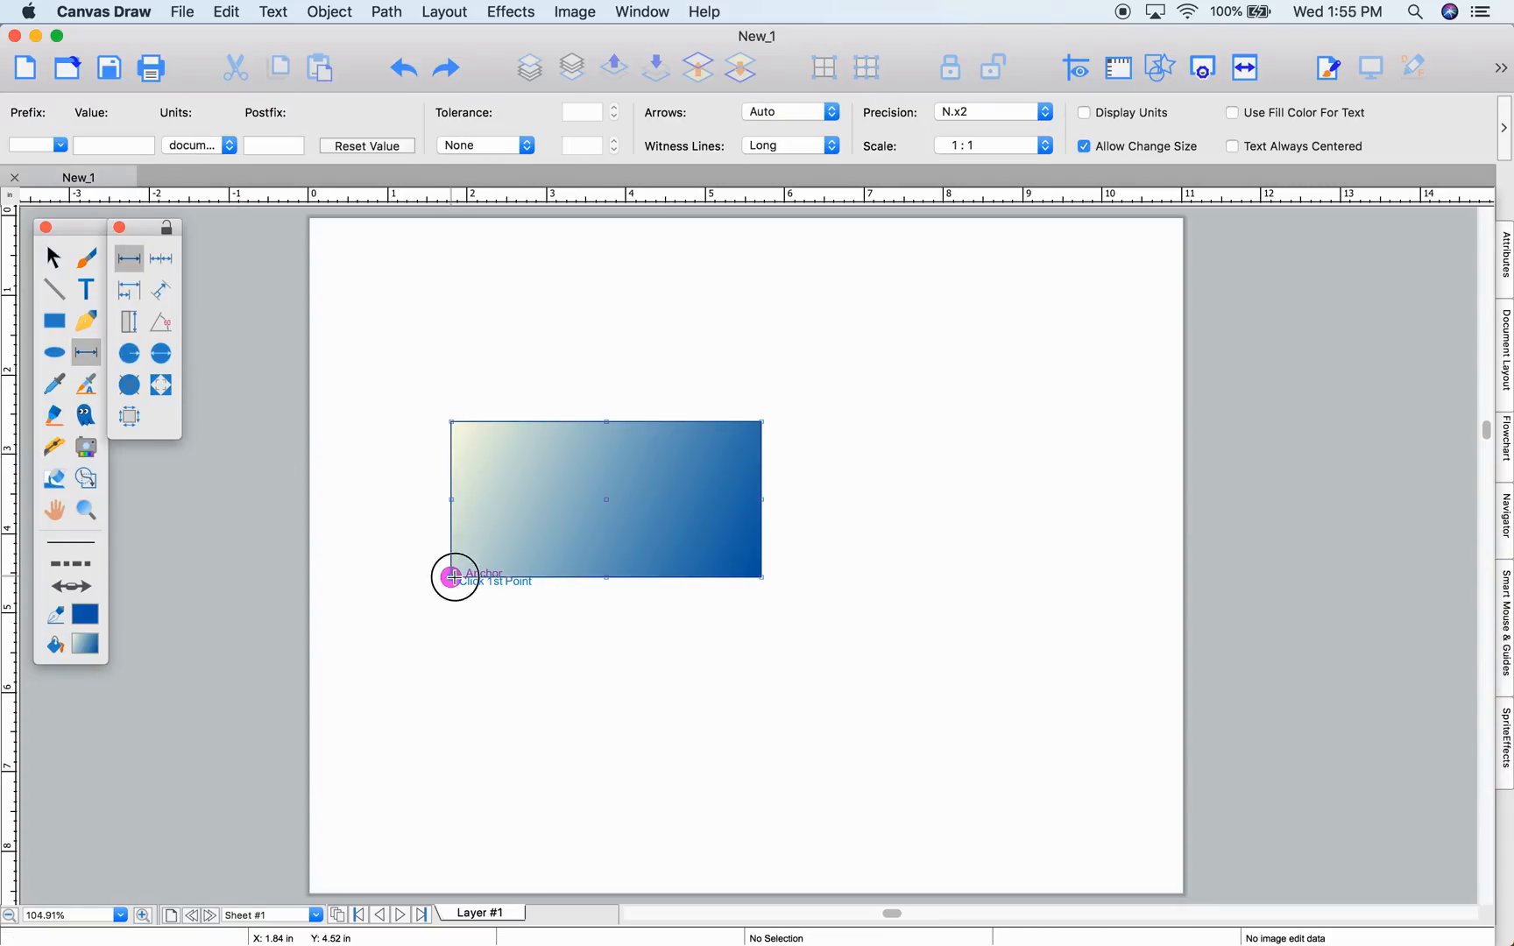
# Step: Dimension the gradient rectangle's 3.91 width from its bottom corners
pyautogui.click(453, 576)
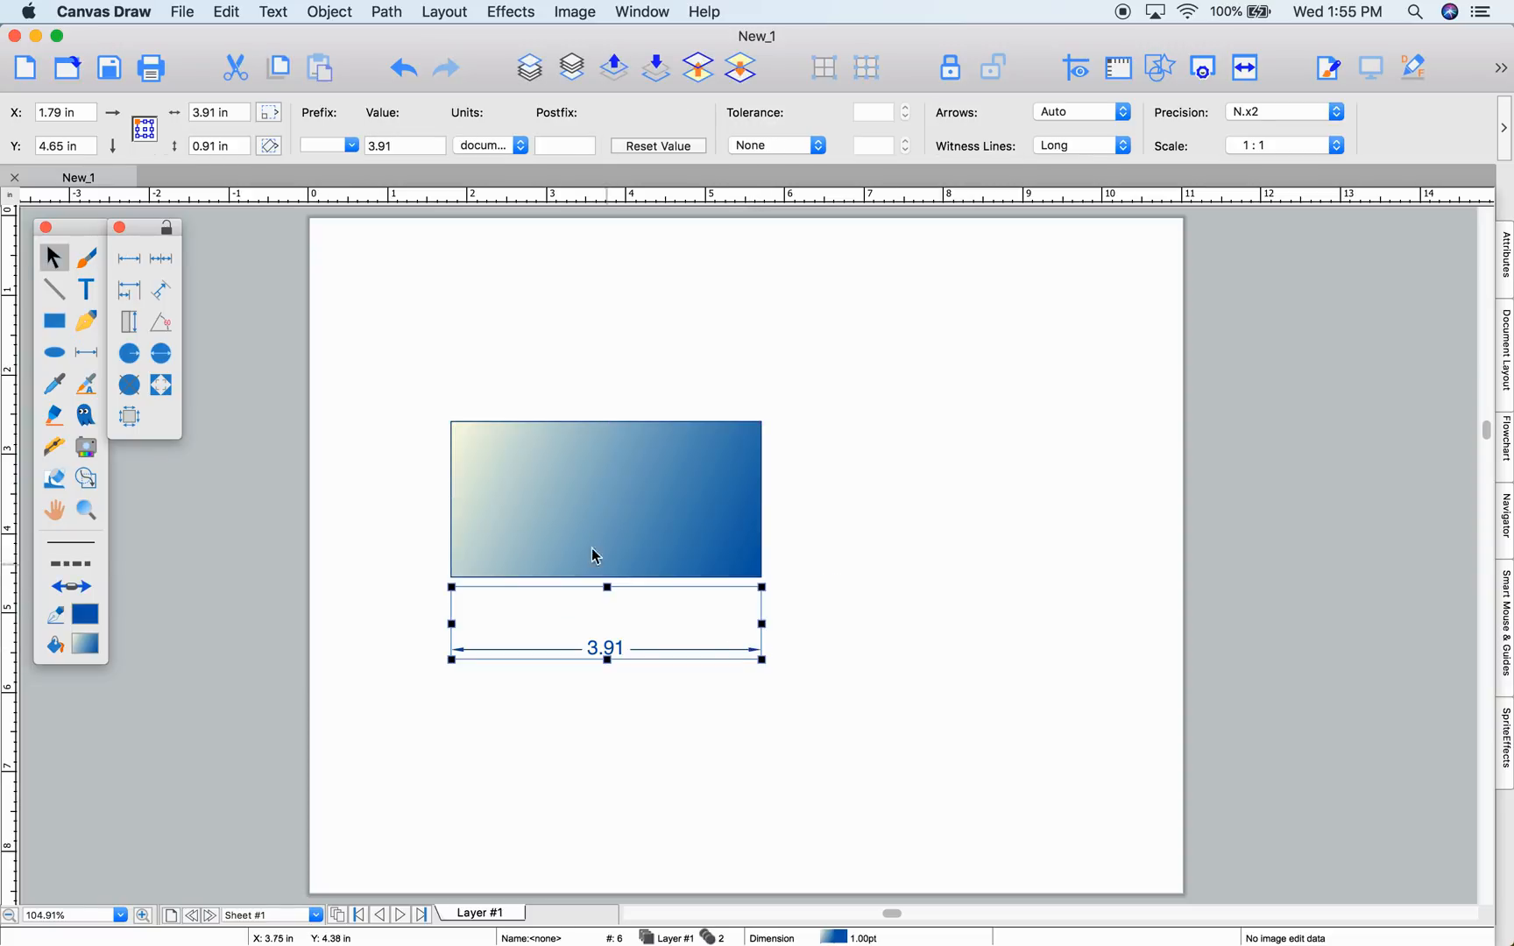
pyautogui.click(579, 522)
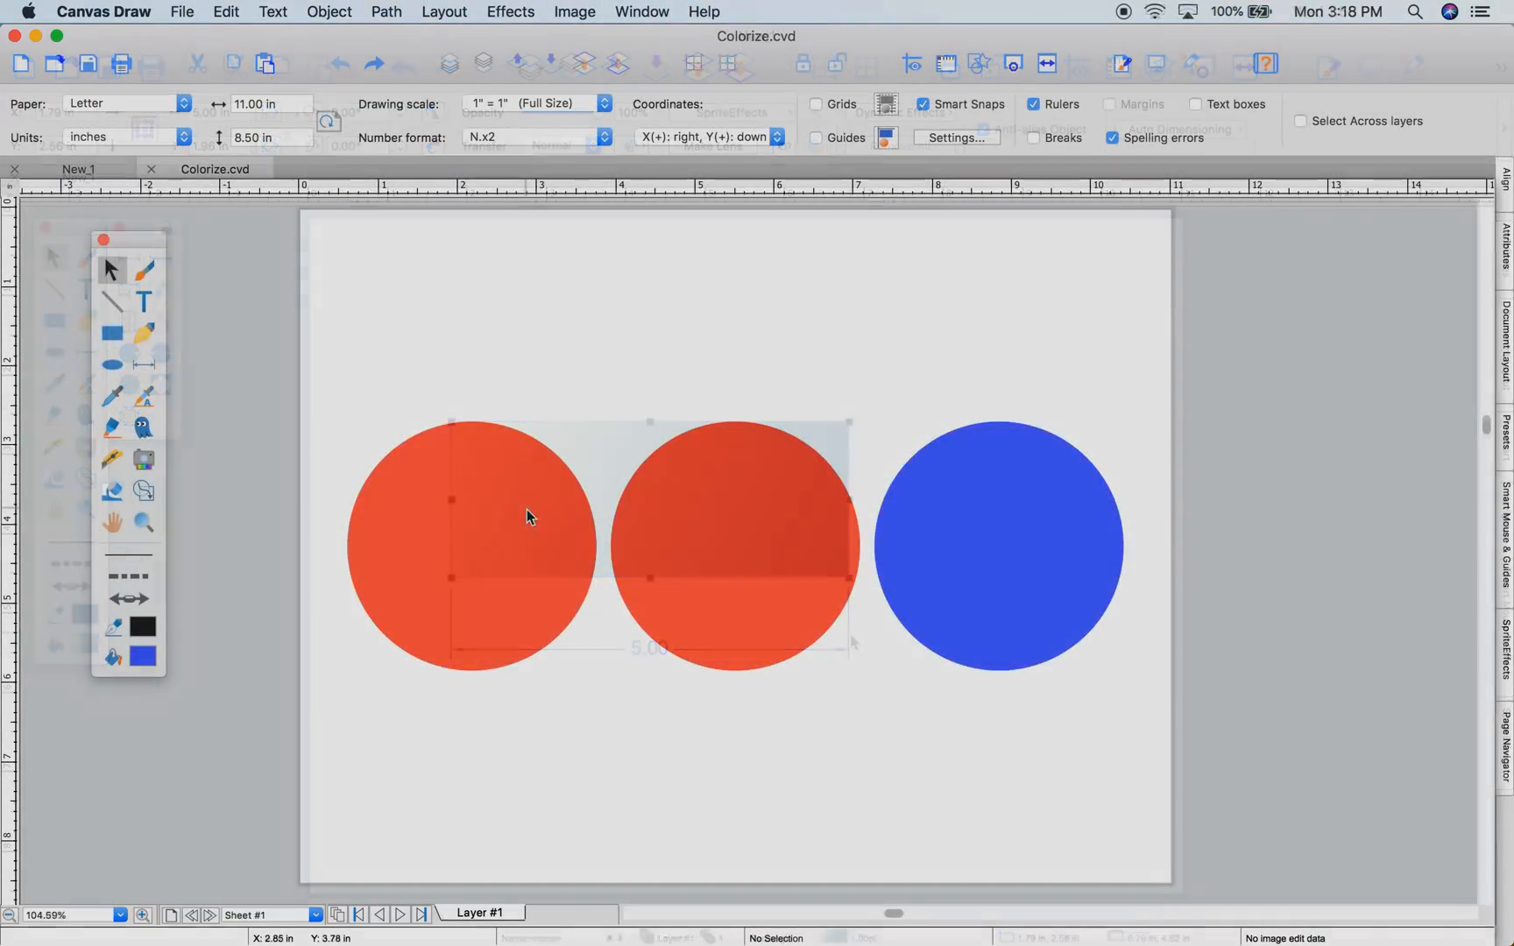
# Step: Colorize the middle red circle's fill with blue at 75%, turning it purple
pyautogui.click(998, 544)
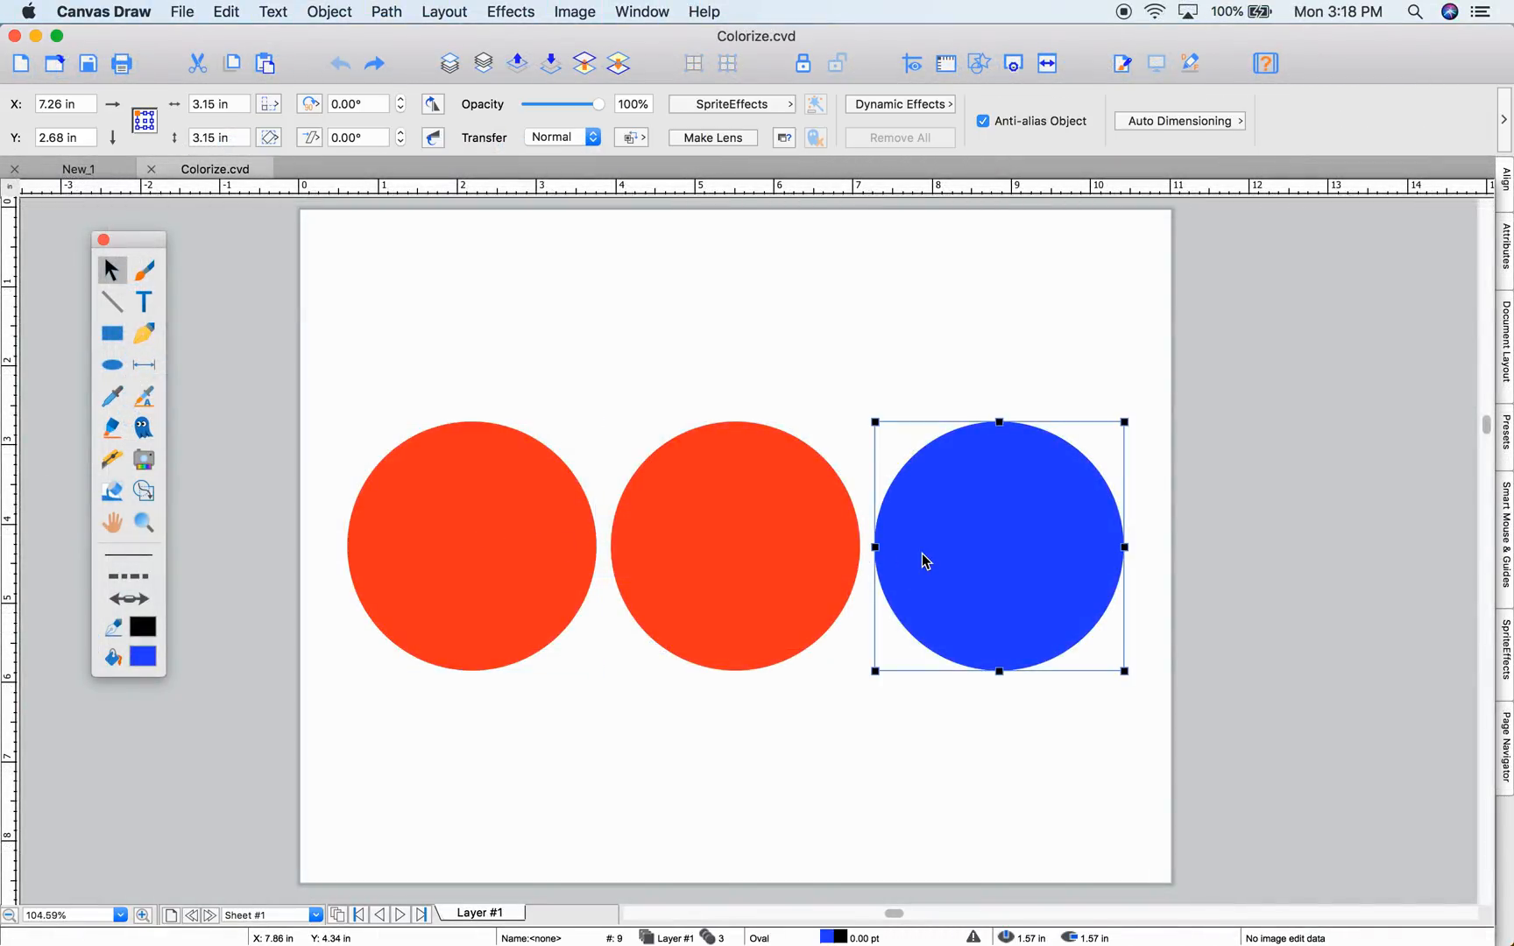
pyautogui.click(736, 545)
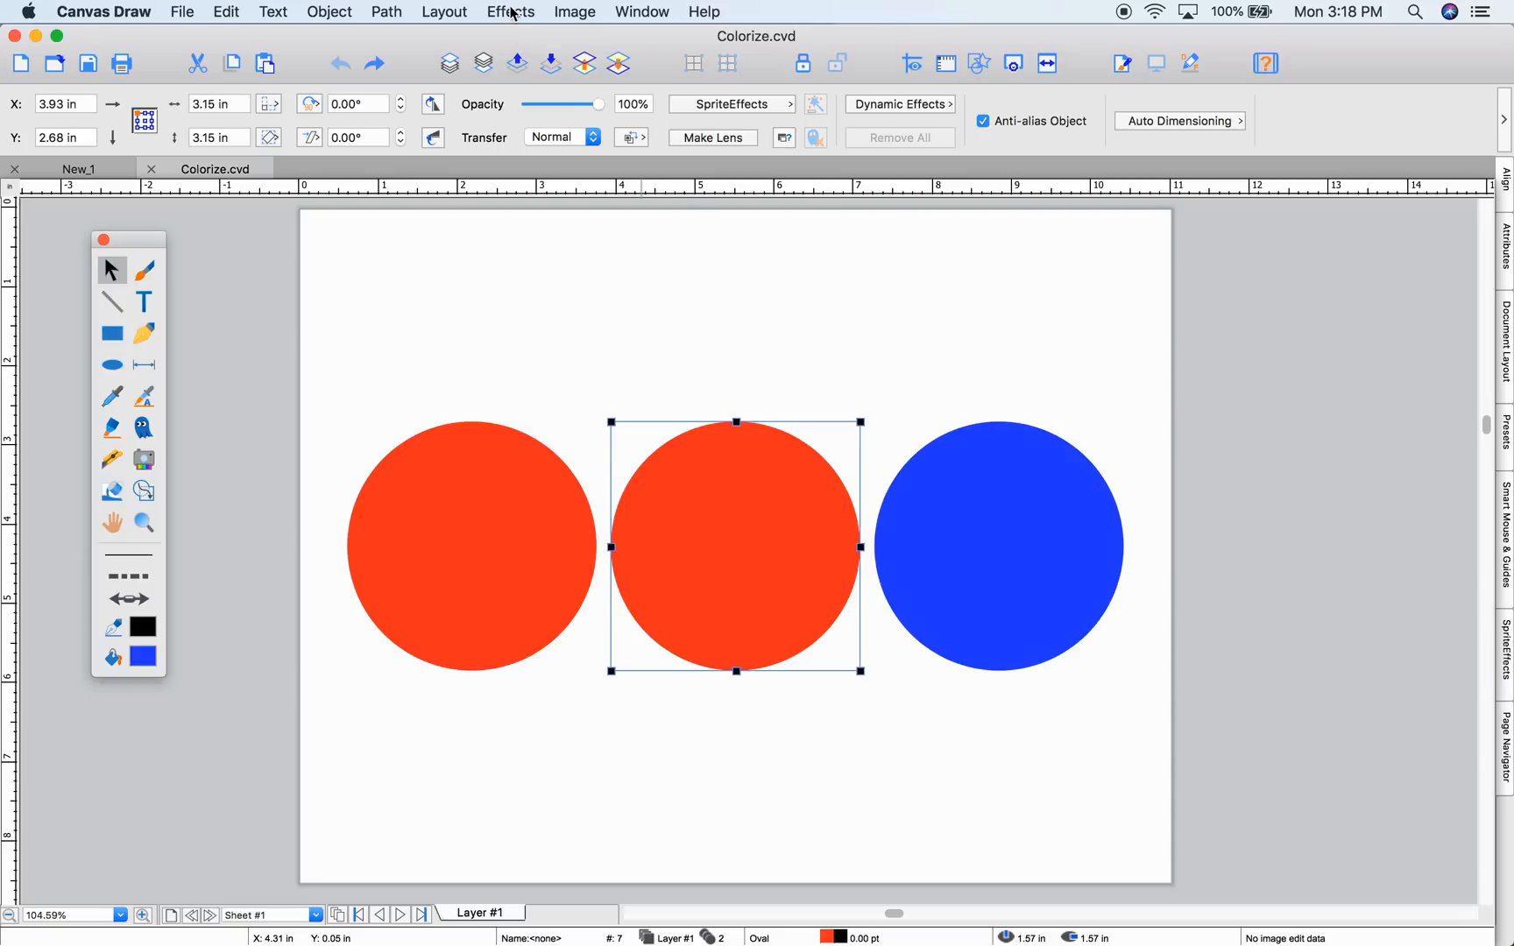
pyautogui.click(510, 10)
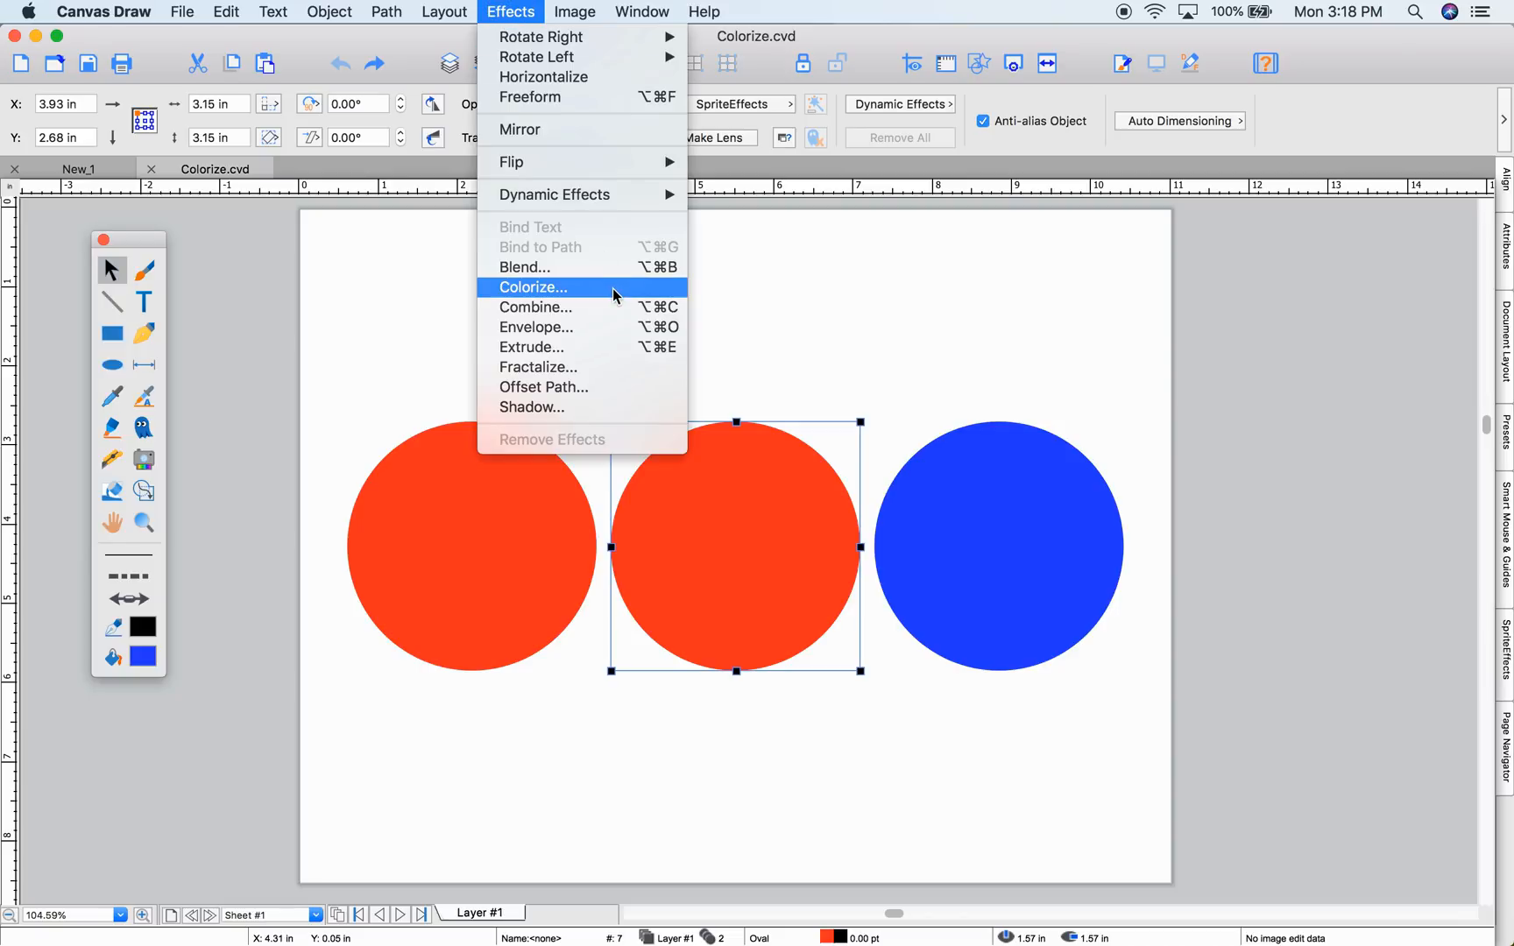
pyautogui.click(532, 287)
pyautogui.write('75')
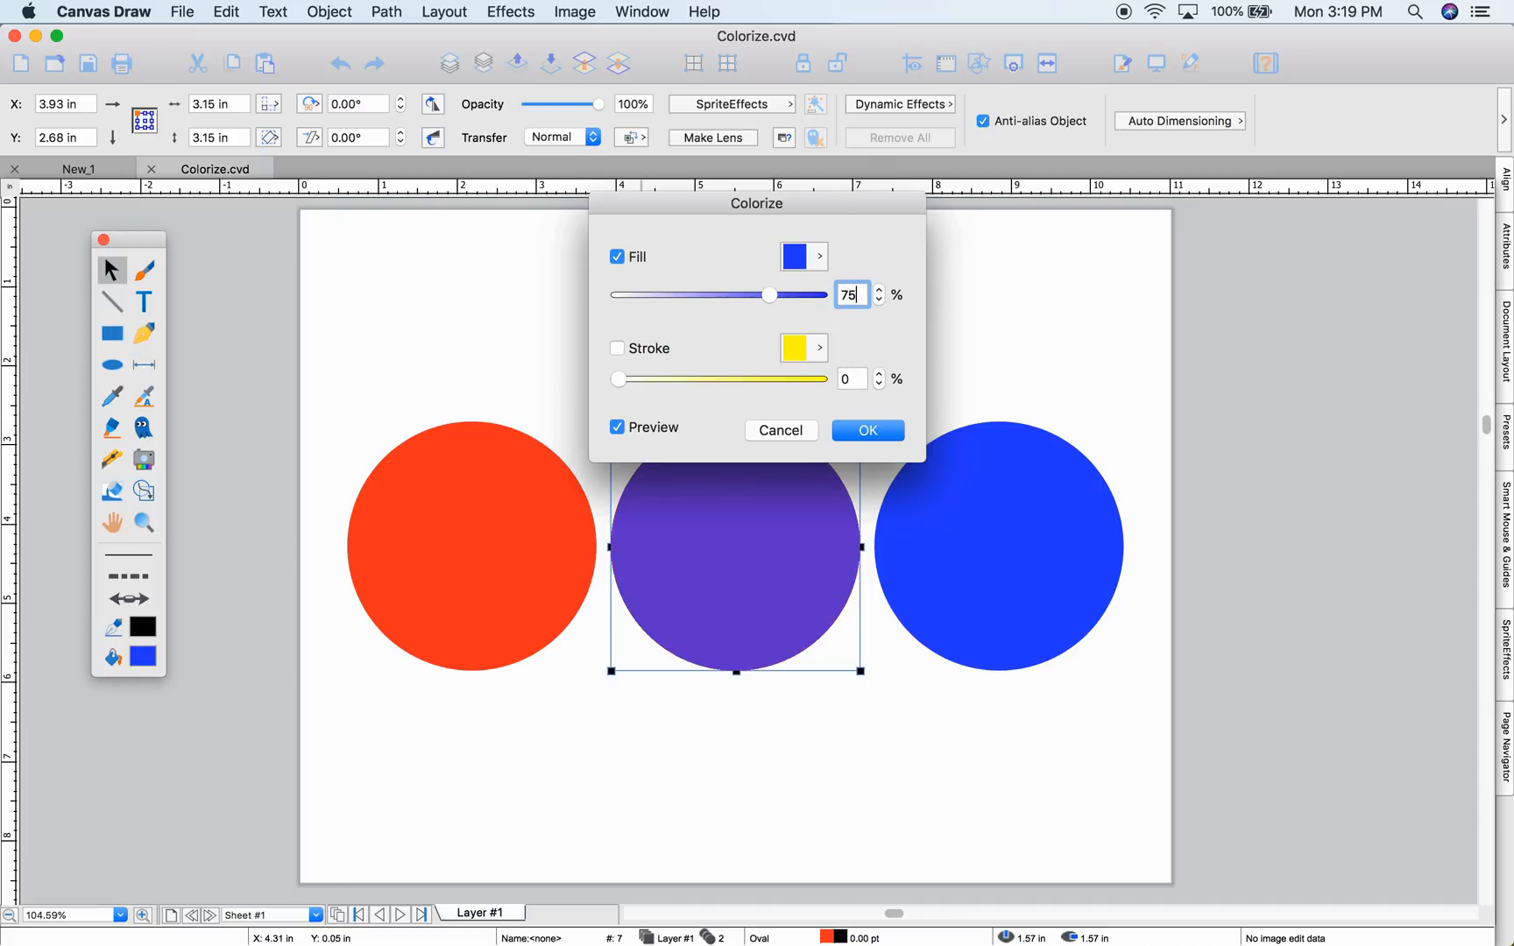
pyautogui.click(865, 429)
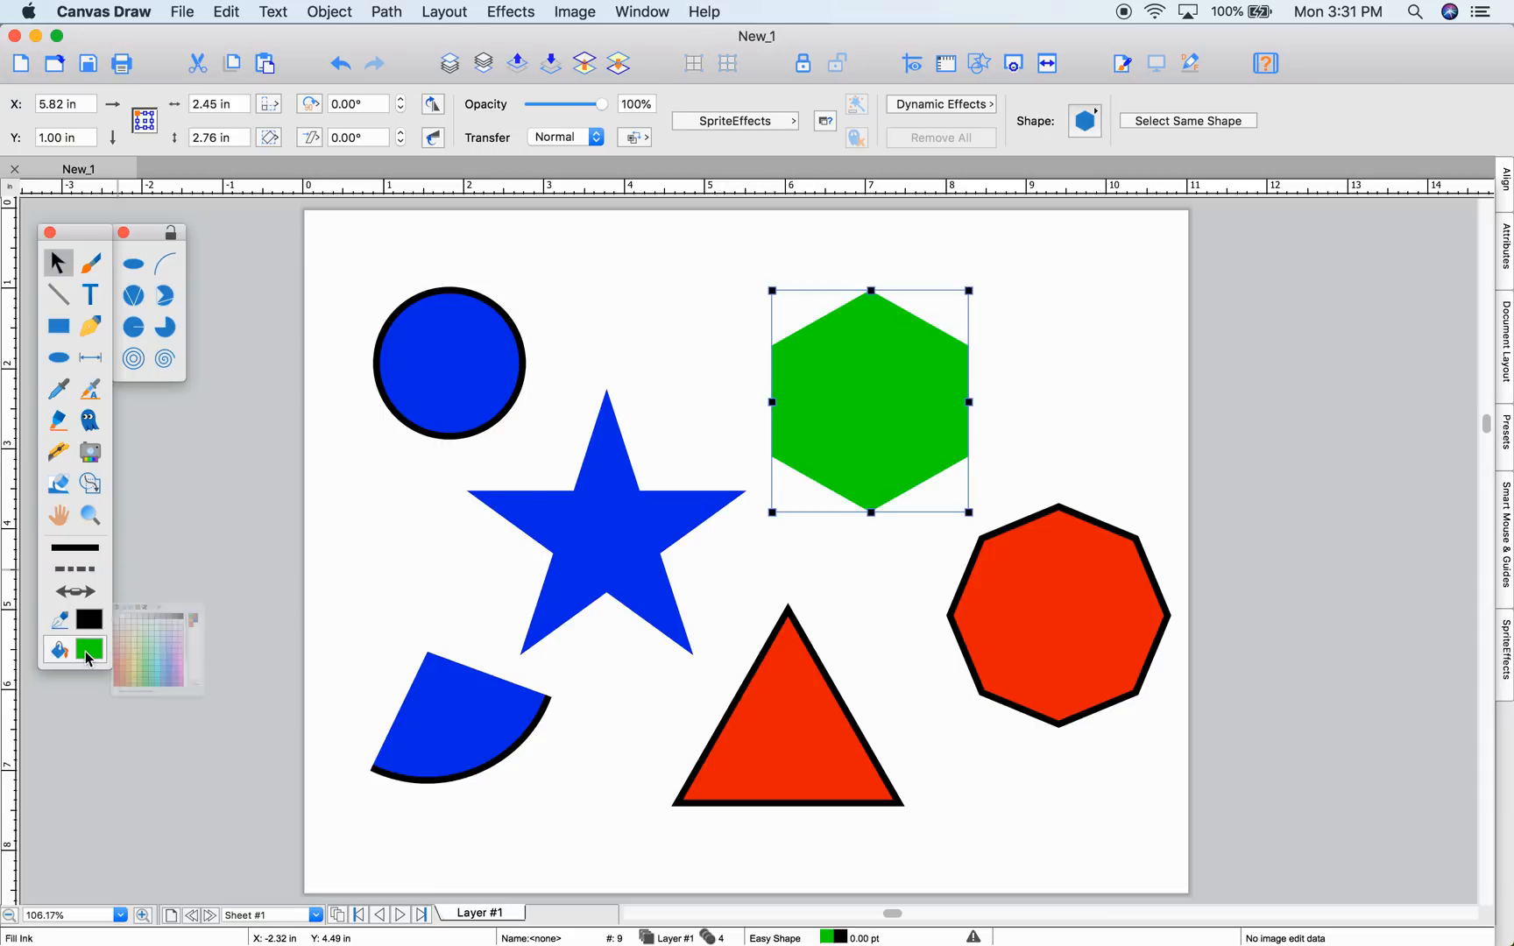
# Step: Give the hexagon a purple Fill Ink and ready the Oval tool for the orange ellipse
pyautogui.click(88, 648)
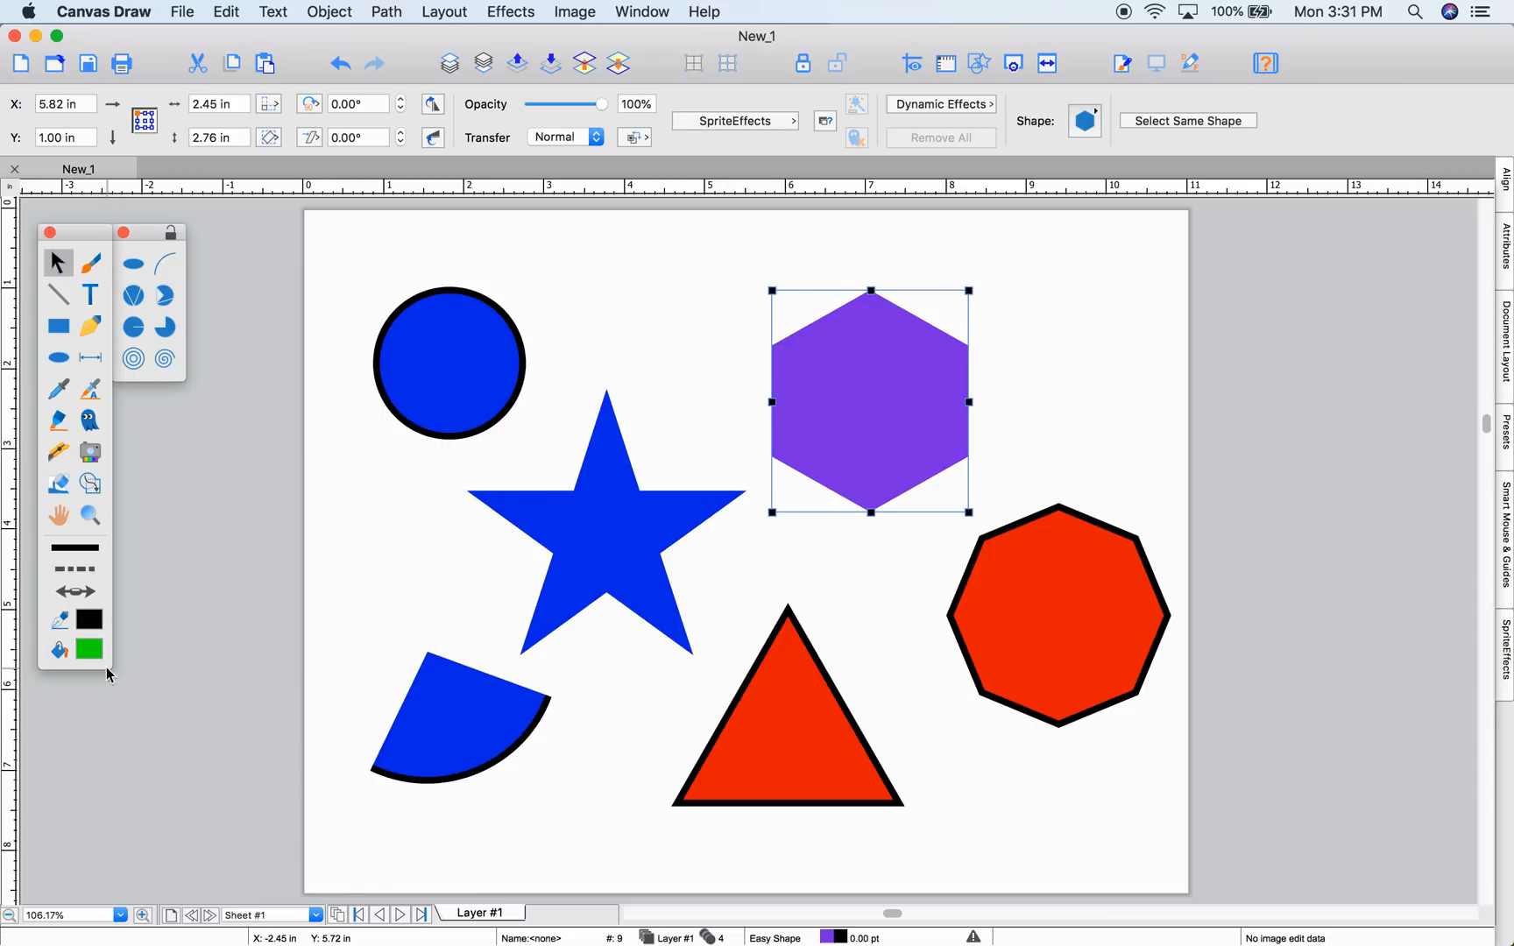
pyautogui.click(57, 358)
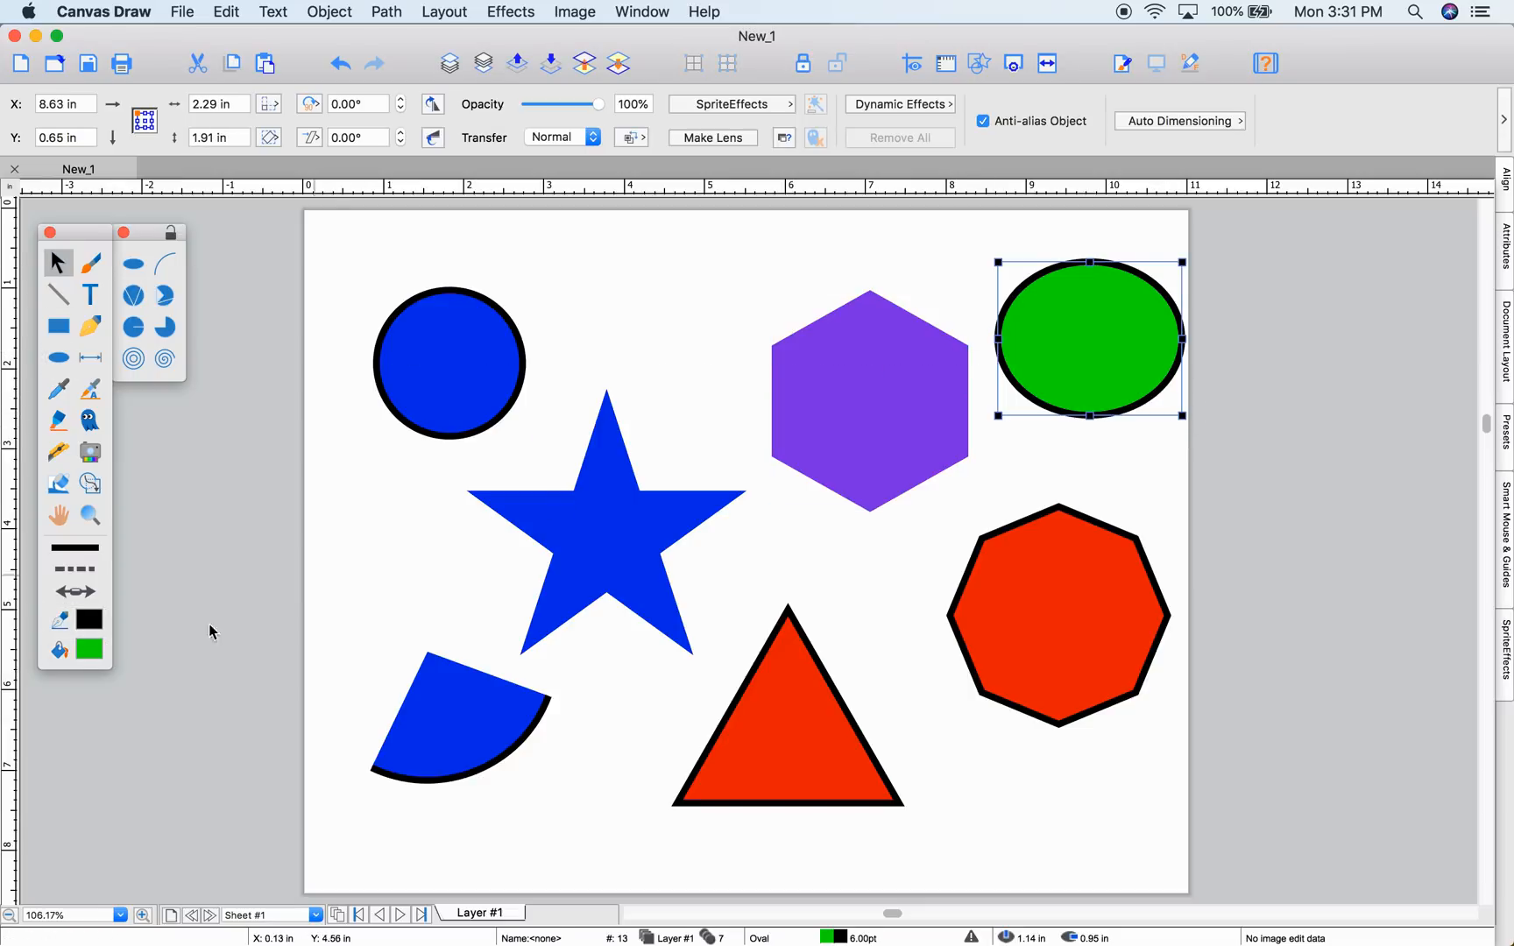
pyautogui.click(88, 648)
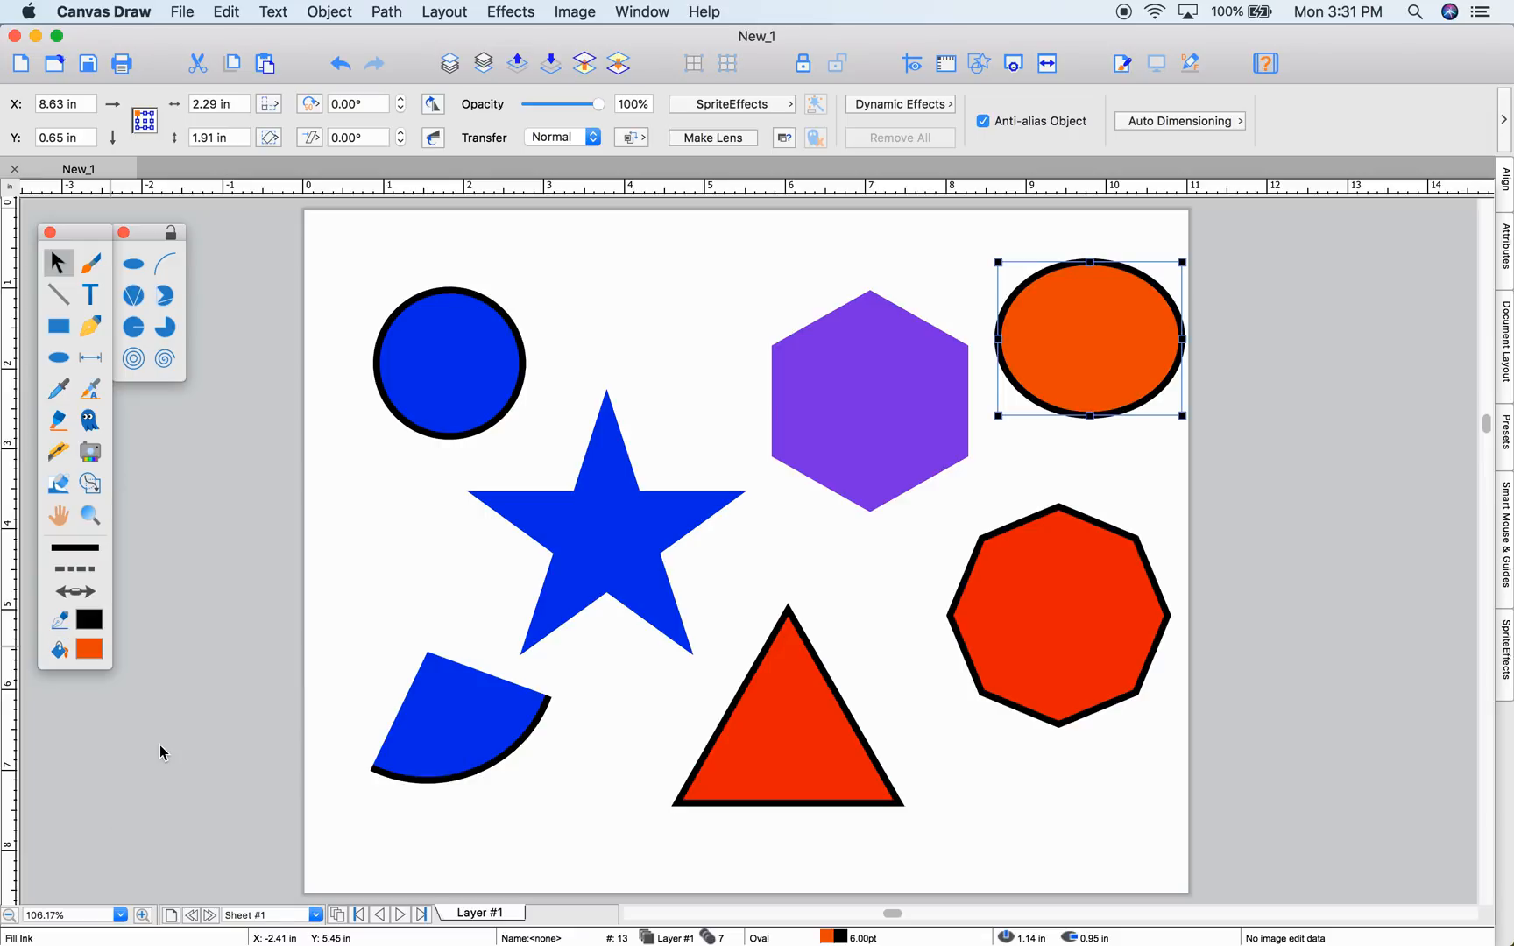
pyautogui.click(57, 358)
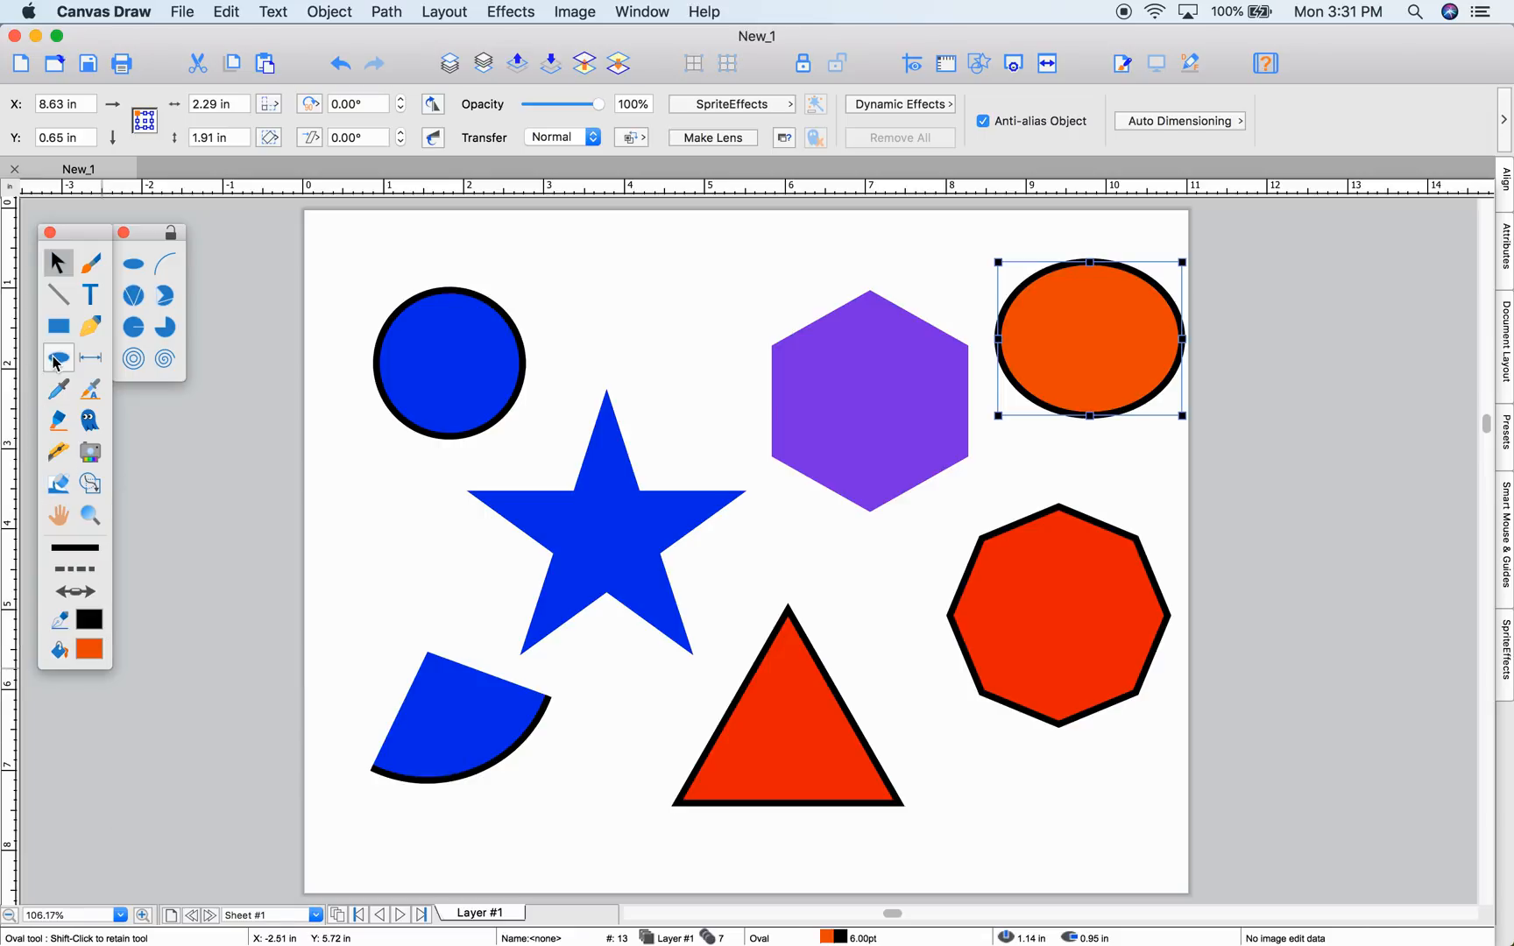